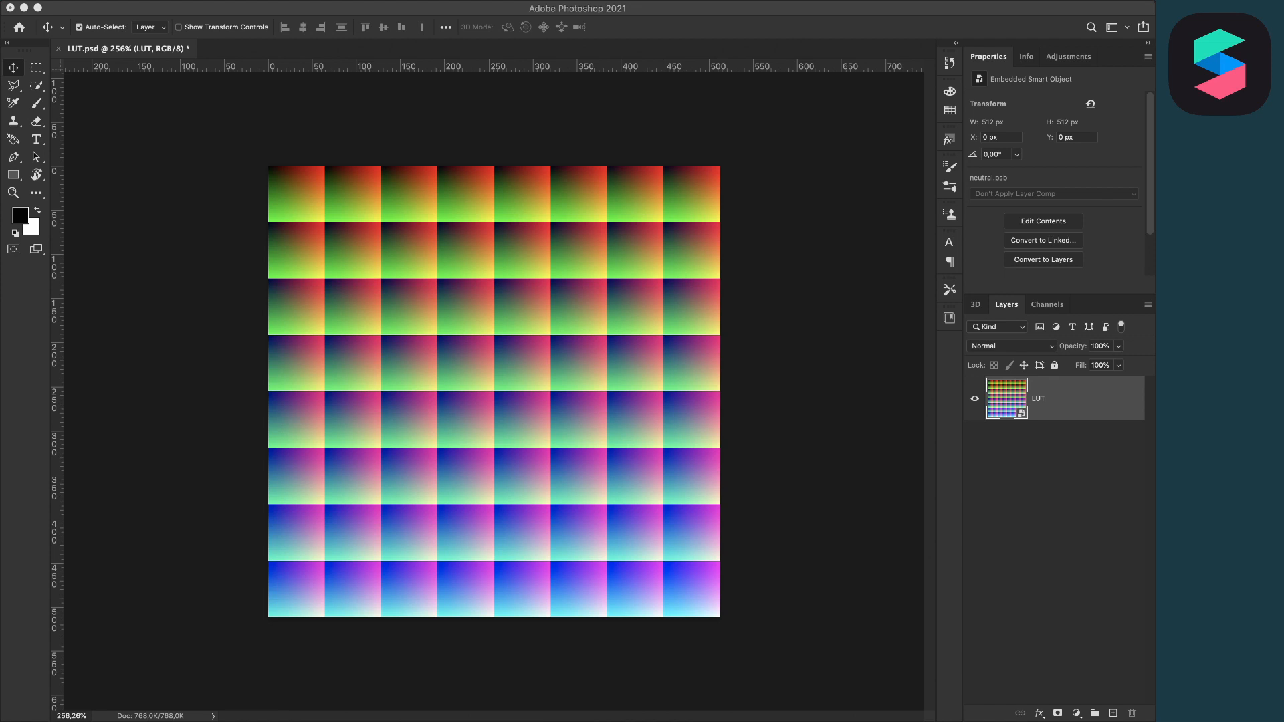
mouse_move(1063, 513)
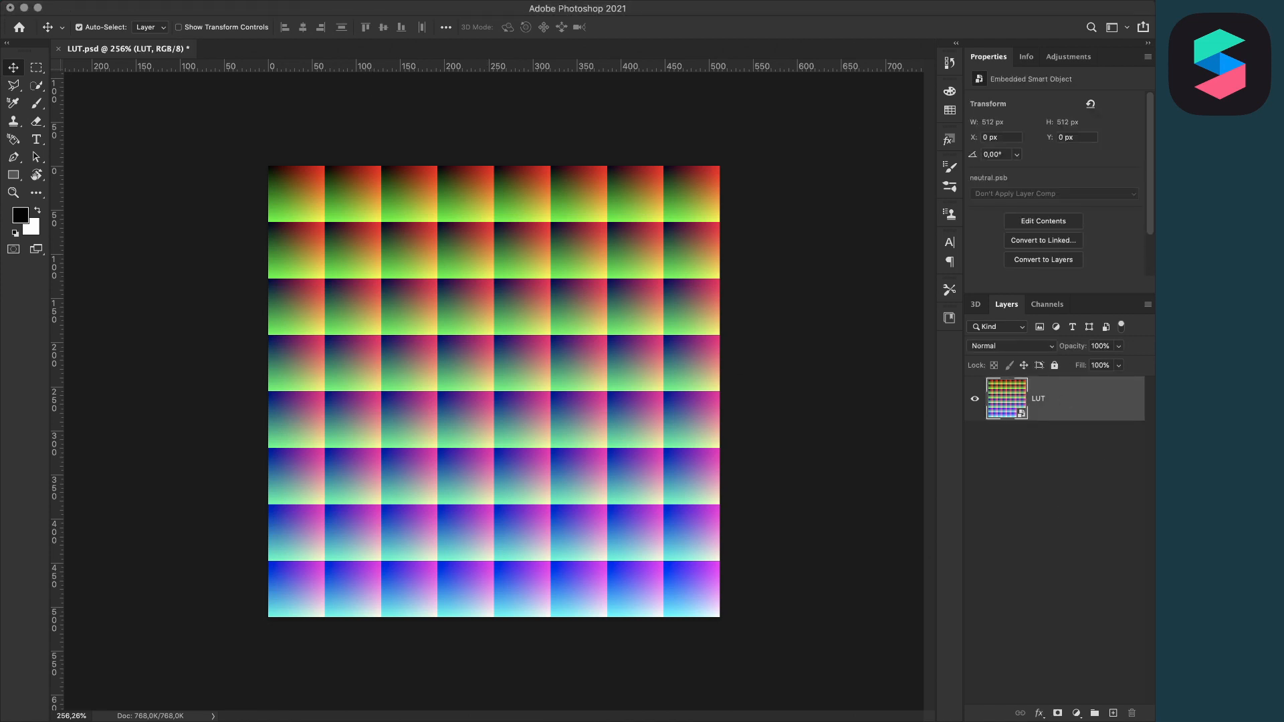
Choose Filter > Camera Raw Filter for the LUT smart object layer
click(322, 7)
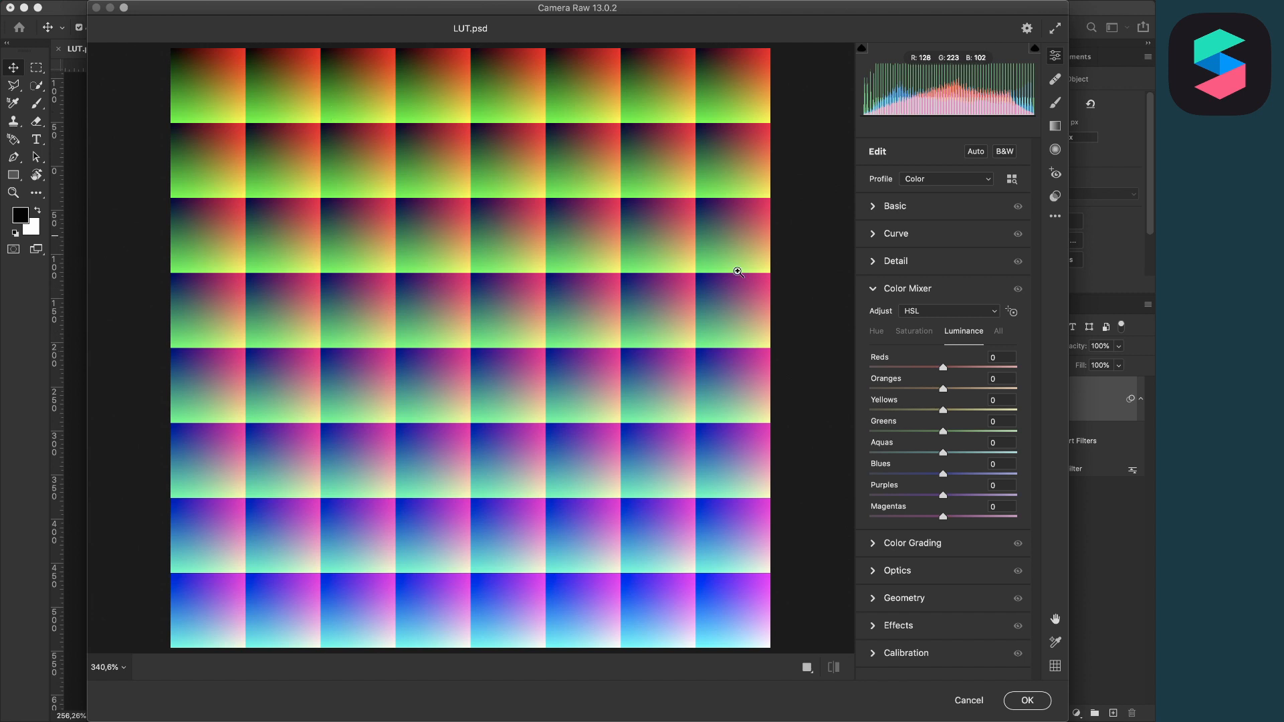
mouse_move(1056, 226)
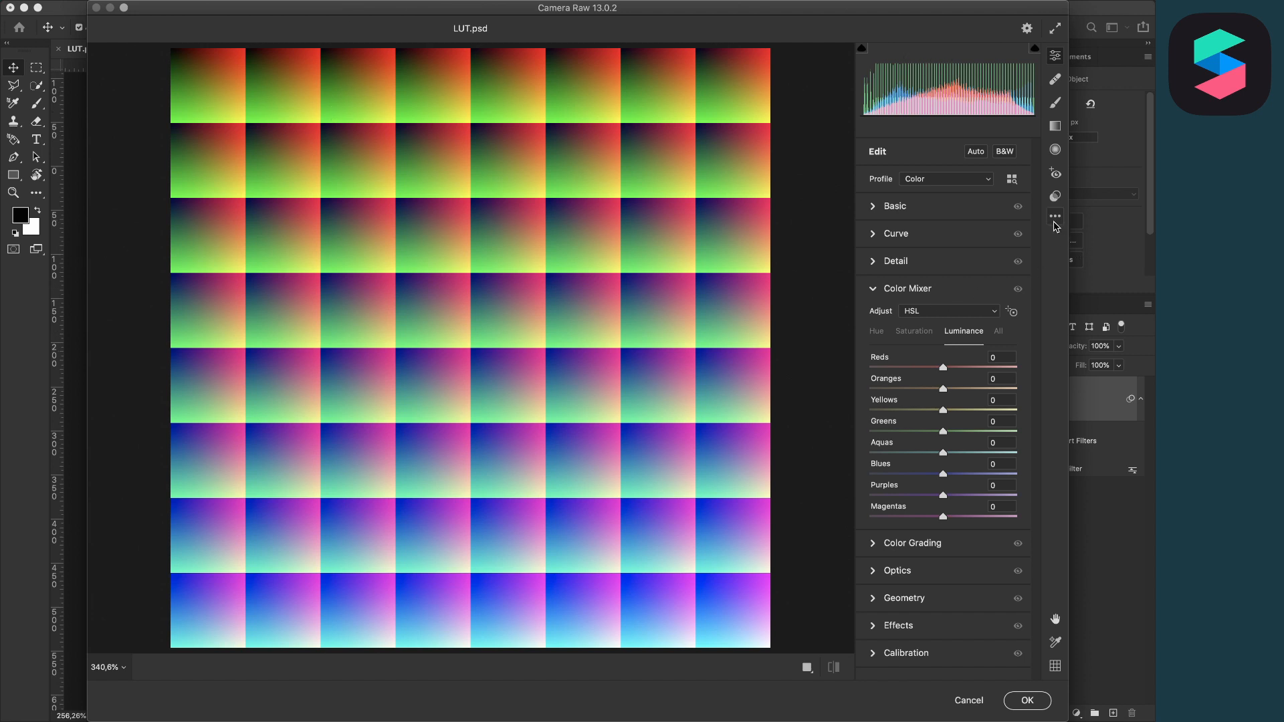
Load the PRESET.xmp settings in Camera Raw and confirm the grade with OK
click(1055, 216)
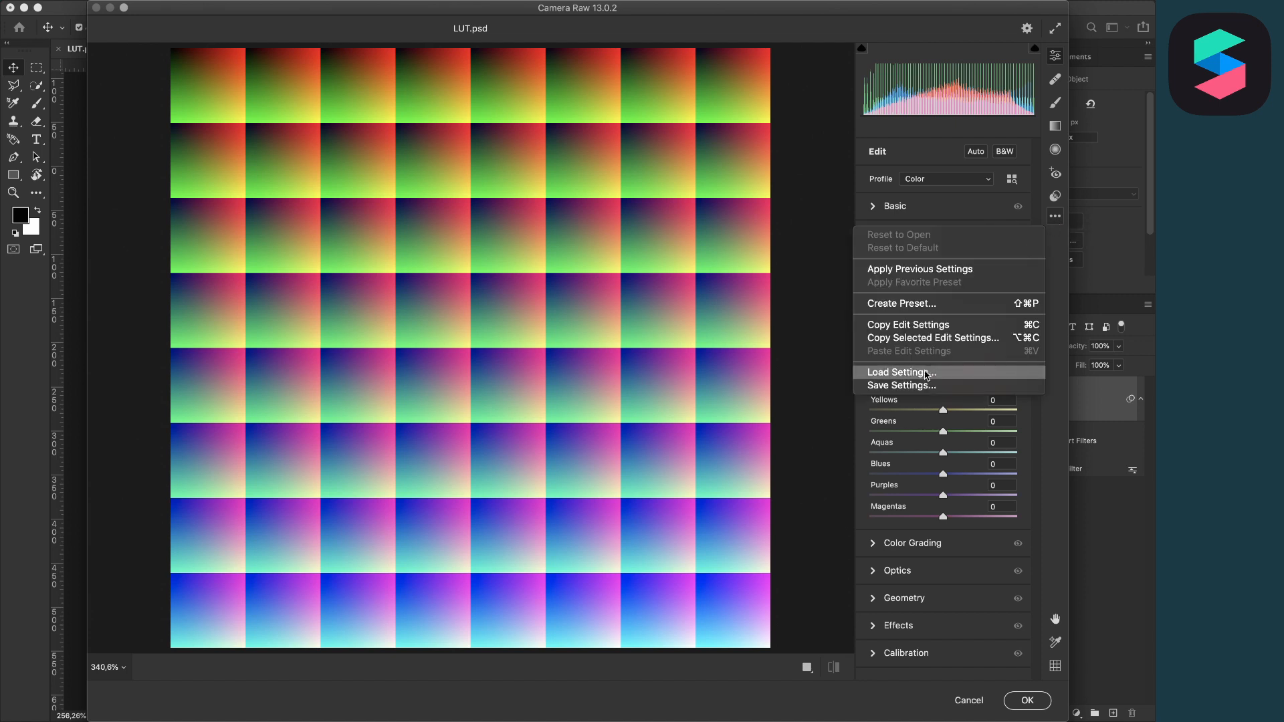
click(897, 372)
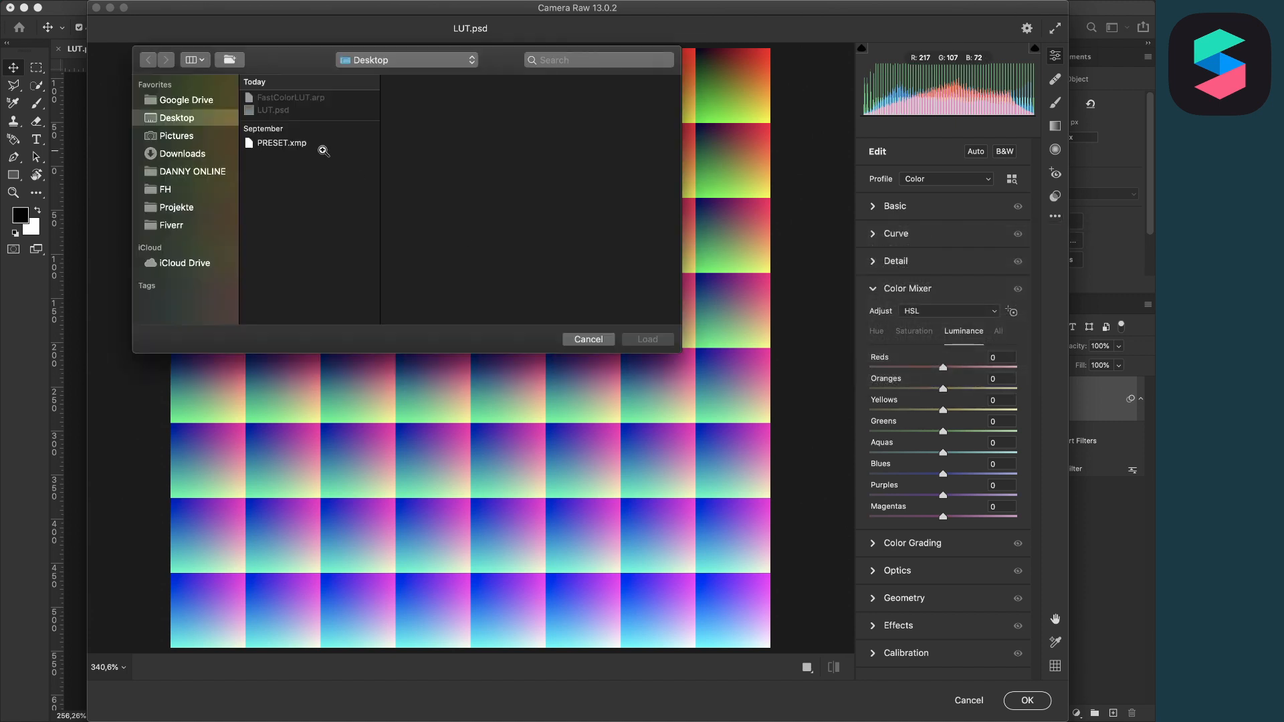
click(281, 143)
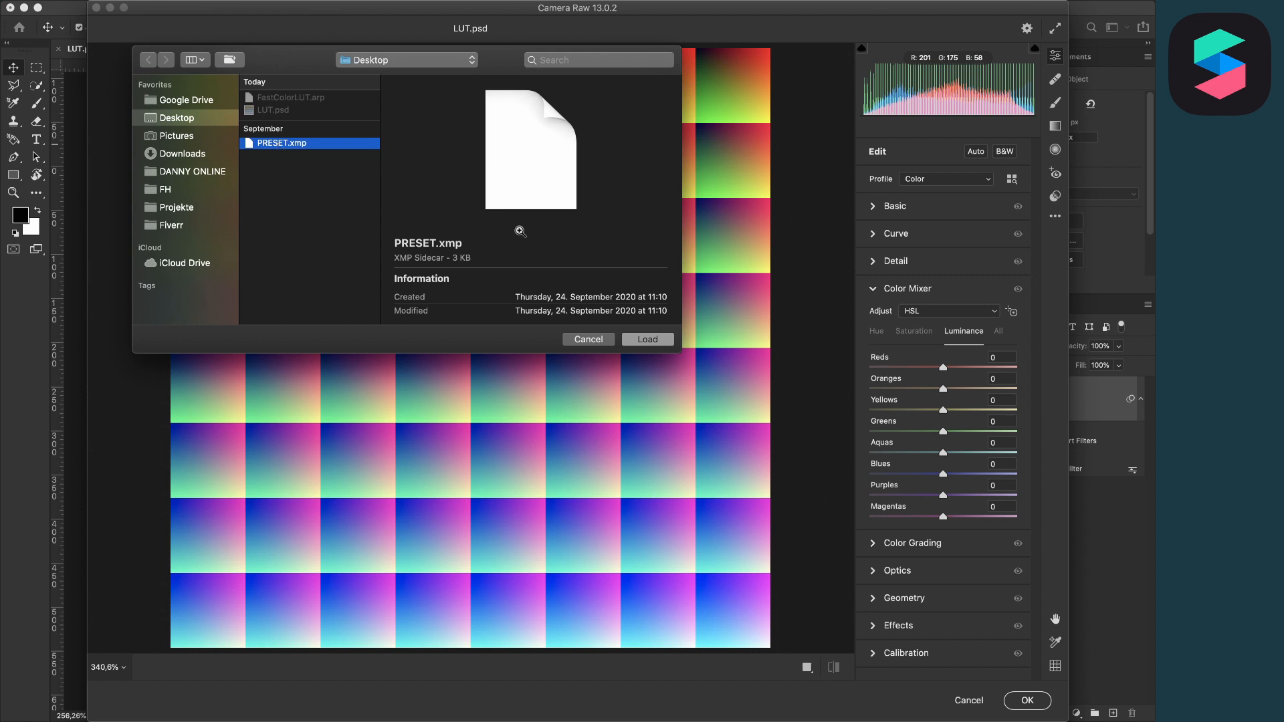
click(648, 339)
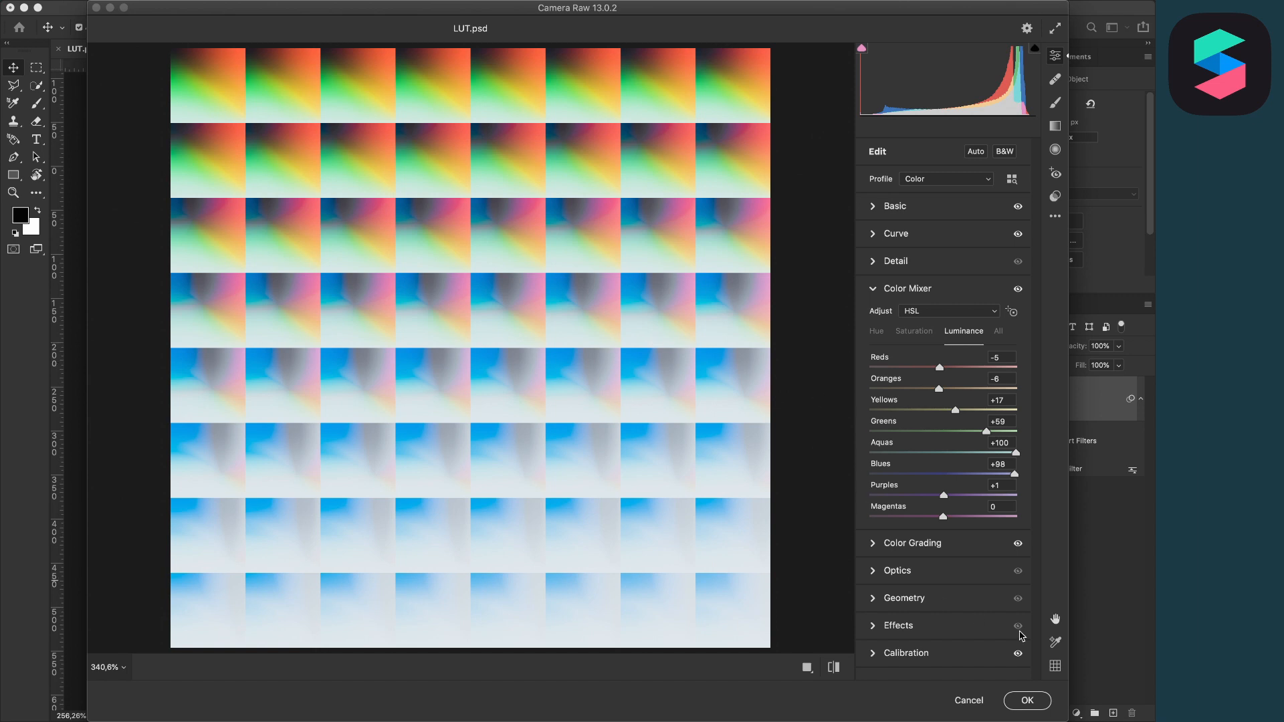
click(1026, 701)
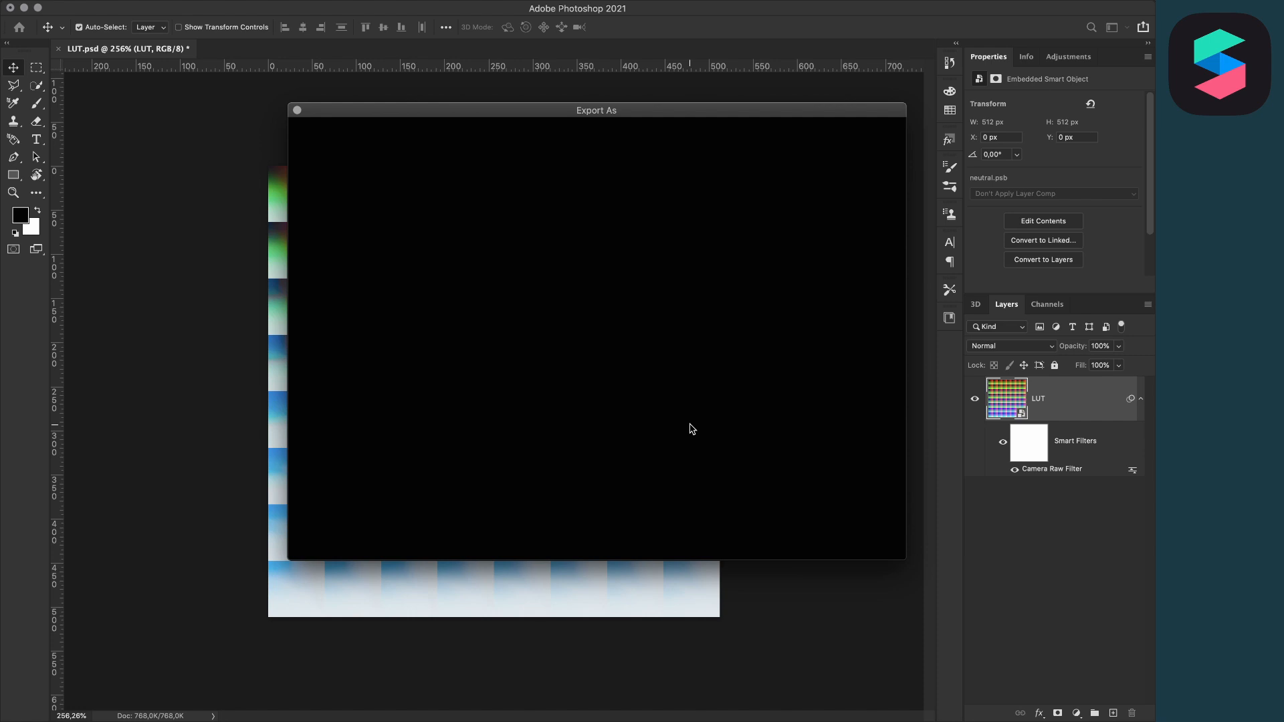
mouse_move(721, 454)
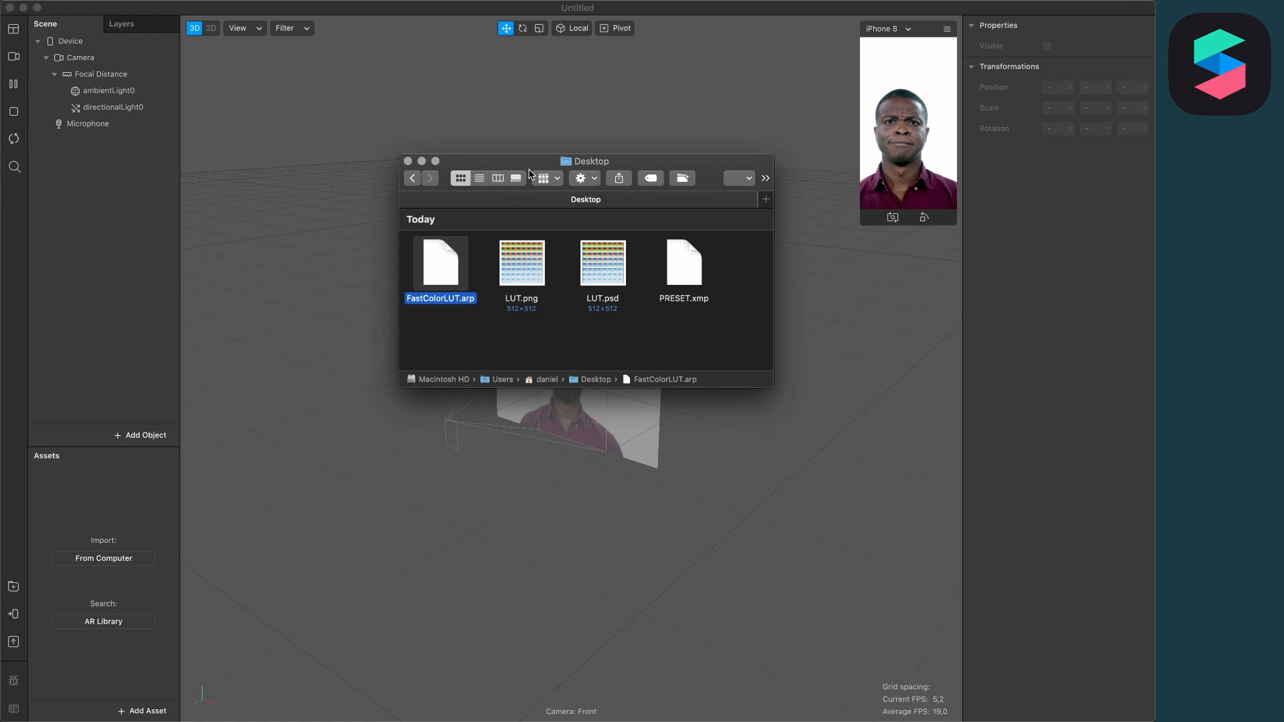
mouse_move(530, 259)
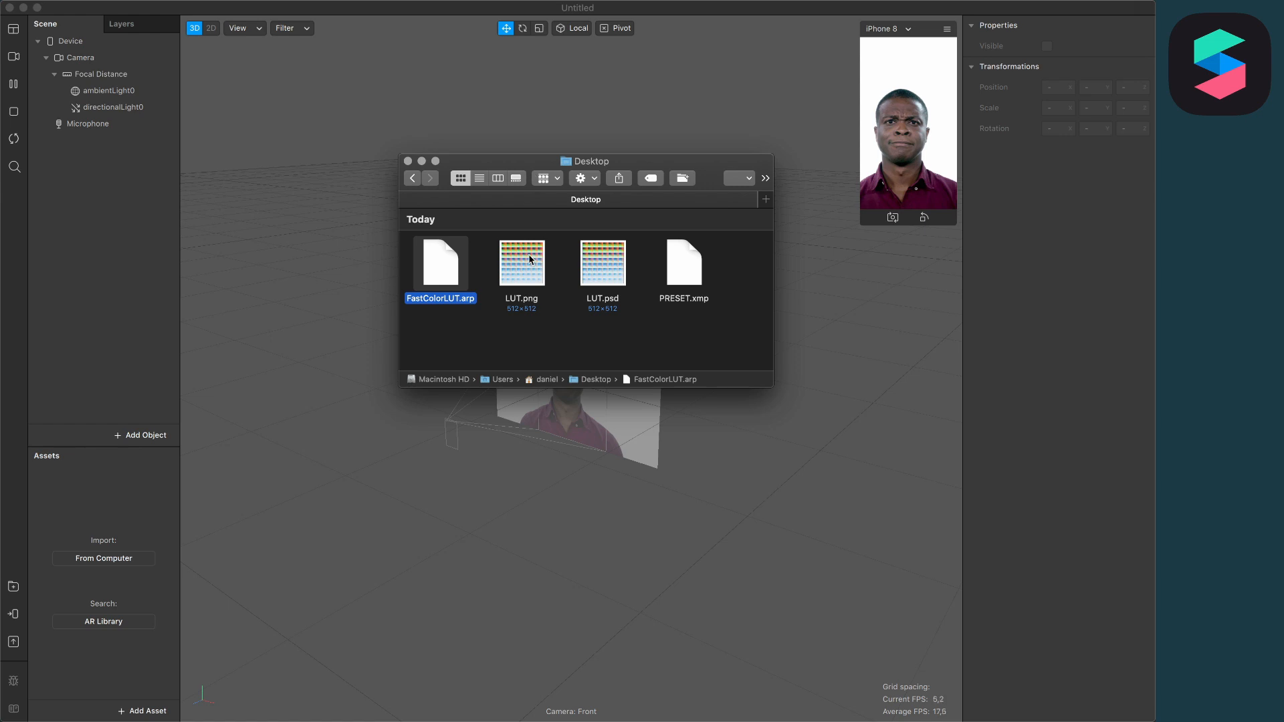
Import LUT.png and the FastColorLUT.arp patch into the Assets panel
click(521, 262)
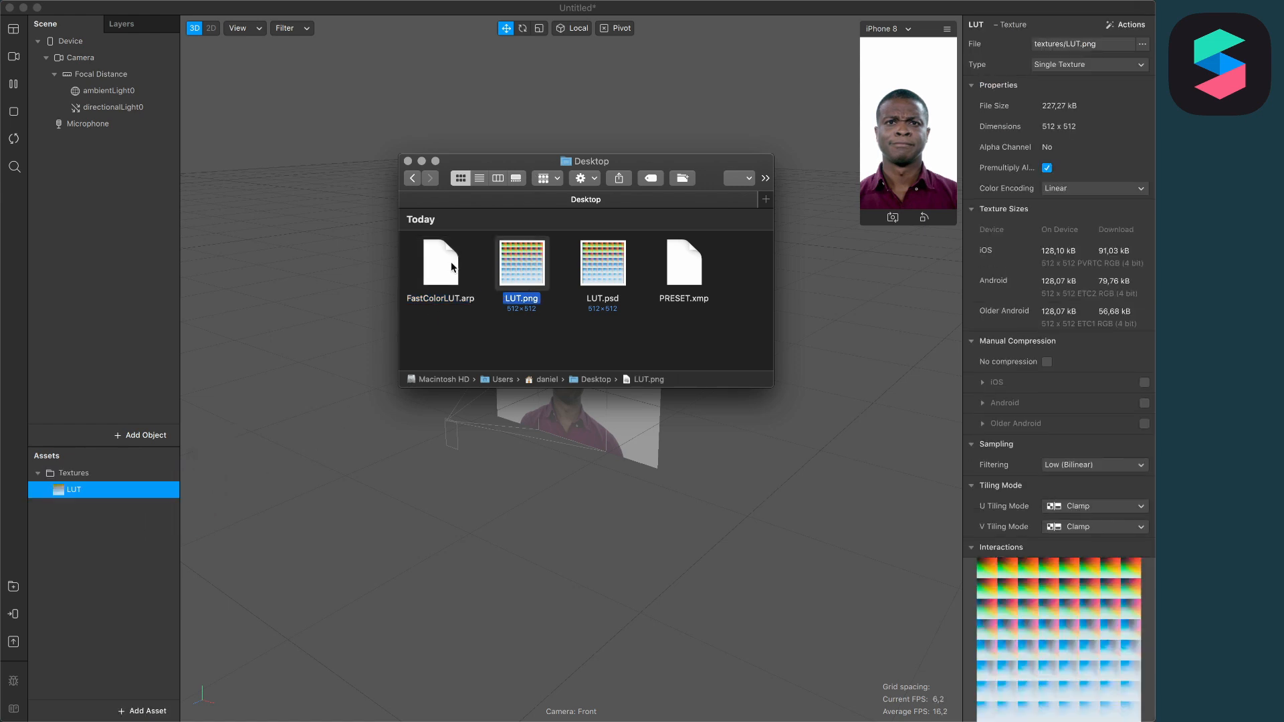
click(441, 263)
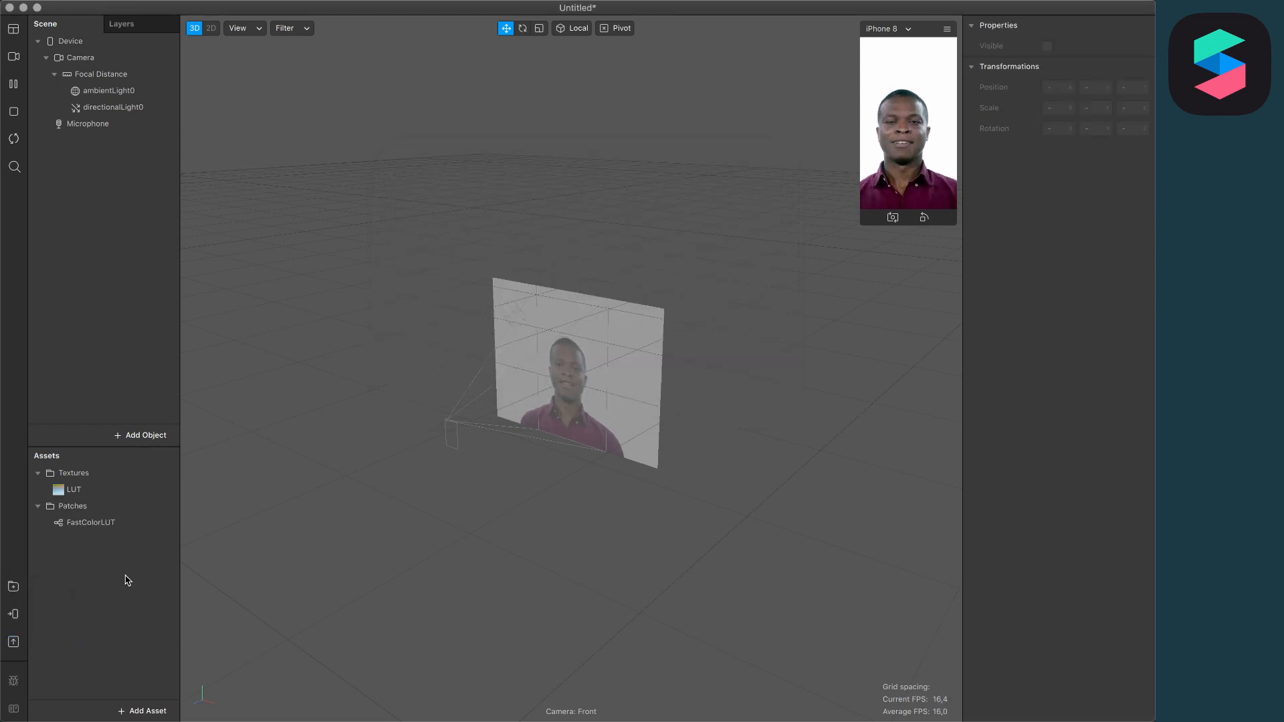
Enable No compression on the LUT texture
click(72, 489)
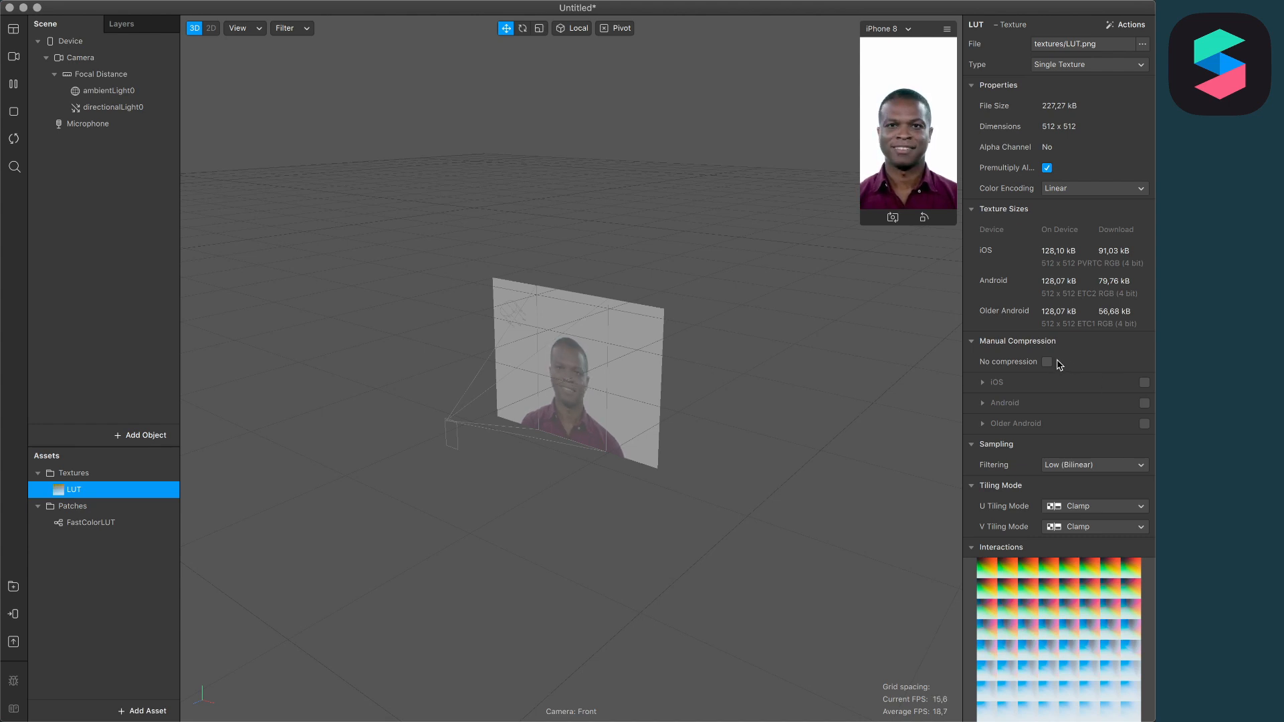
click(1047, 362)
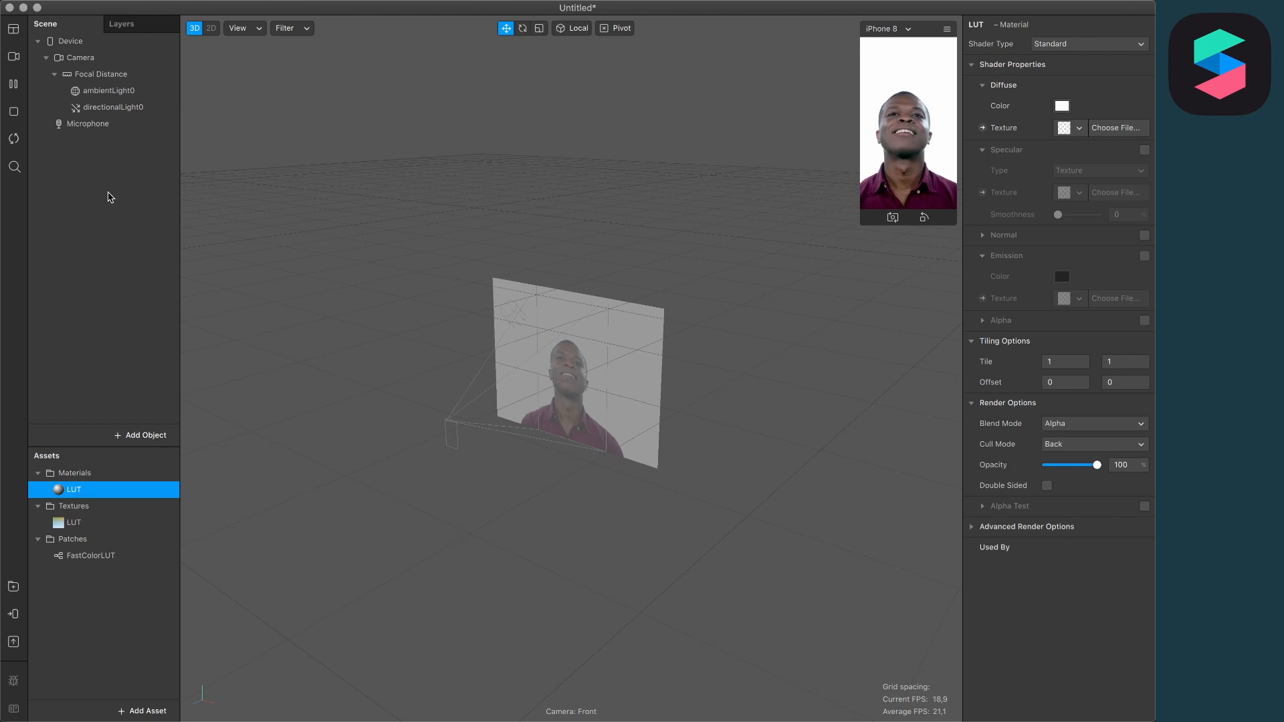
Add a texture extraction to the scene Camera, creating cameraTexture0
click(75, 58)
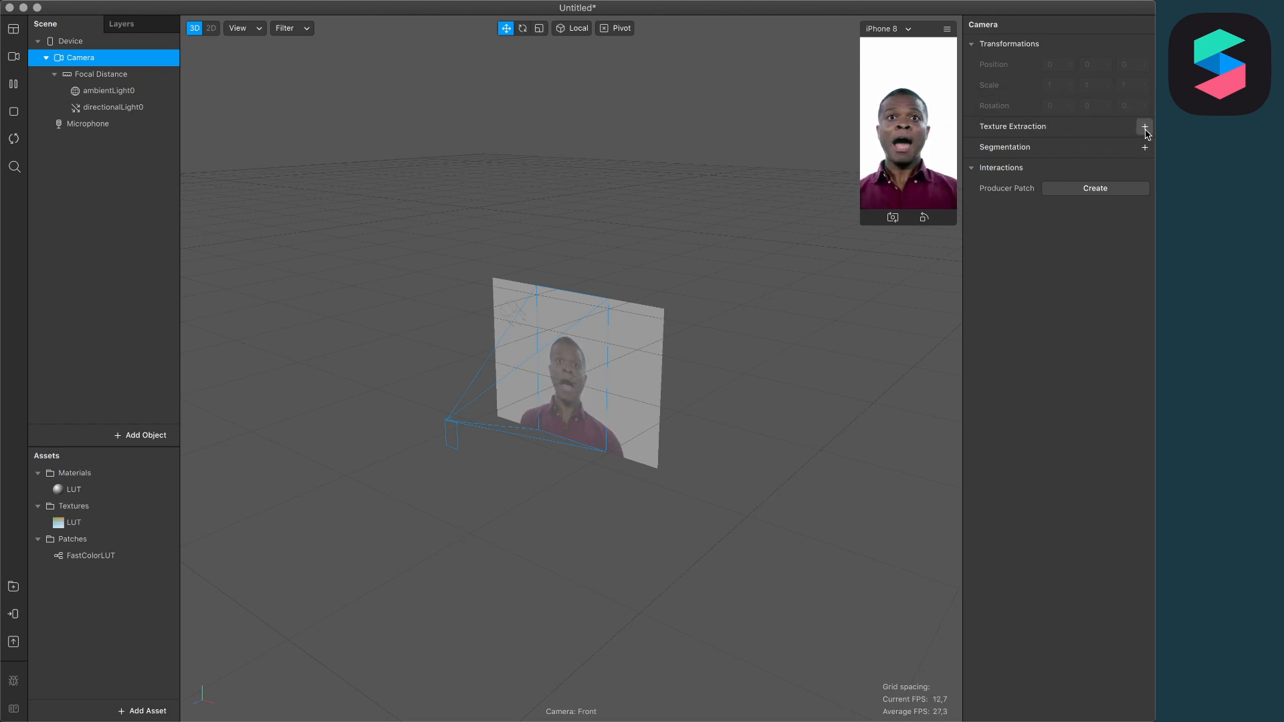
click(1145, 127)
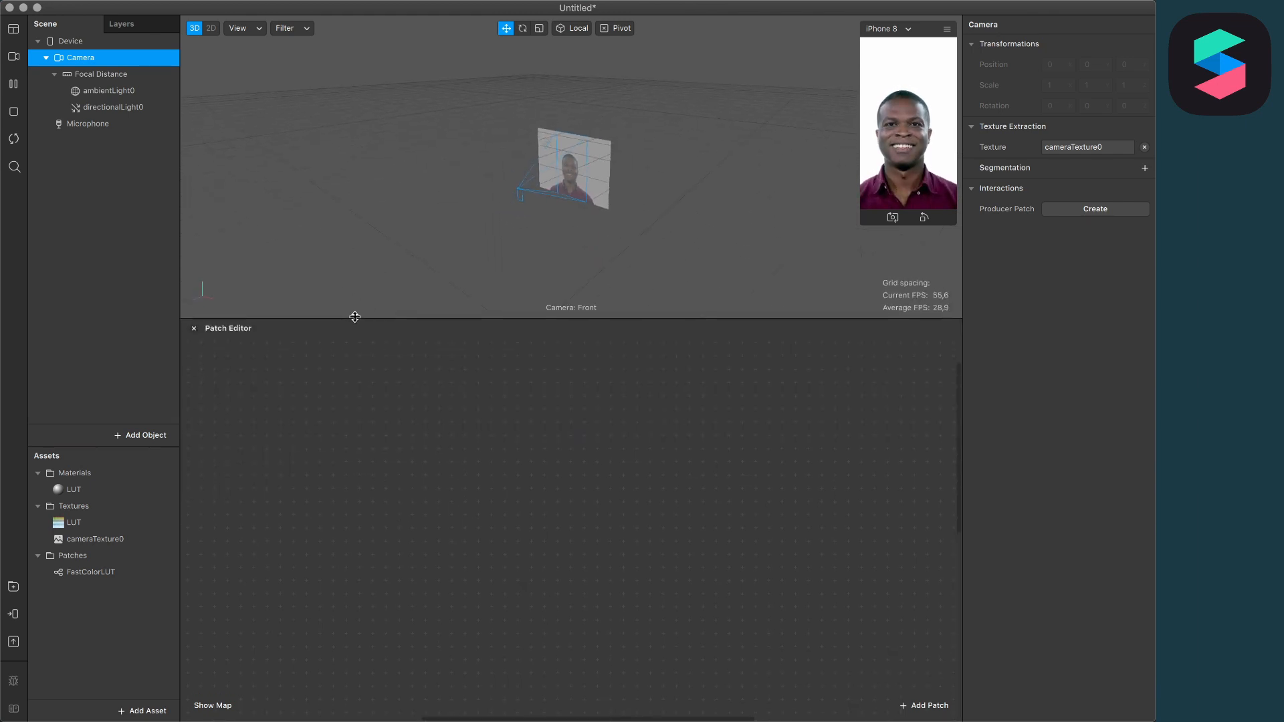
Add LUT, cameraTexture0 and FastColorLUT patches to the graph, then select the LUT material
click(74, 522)
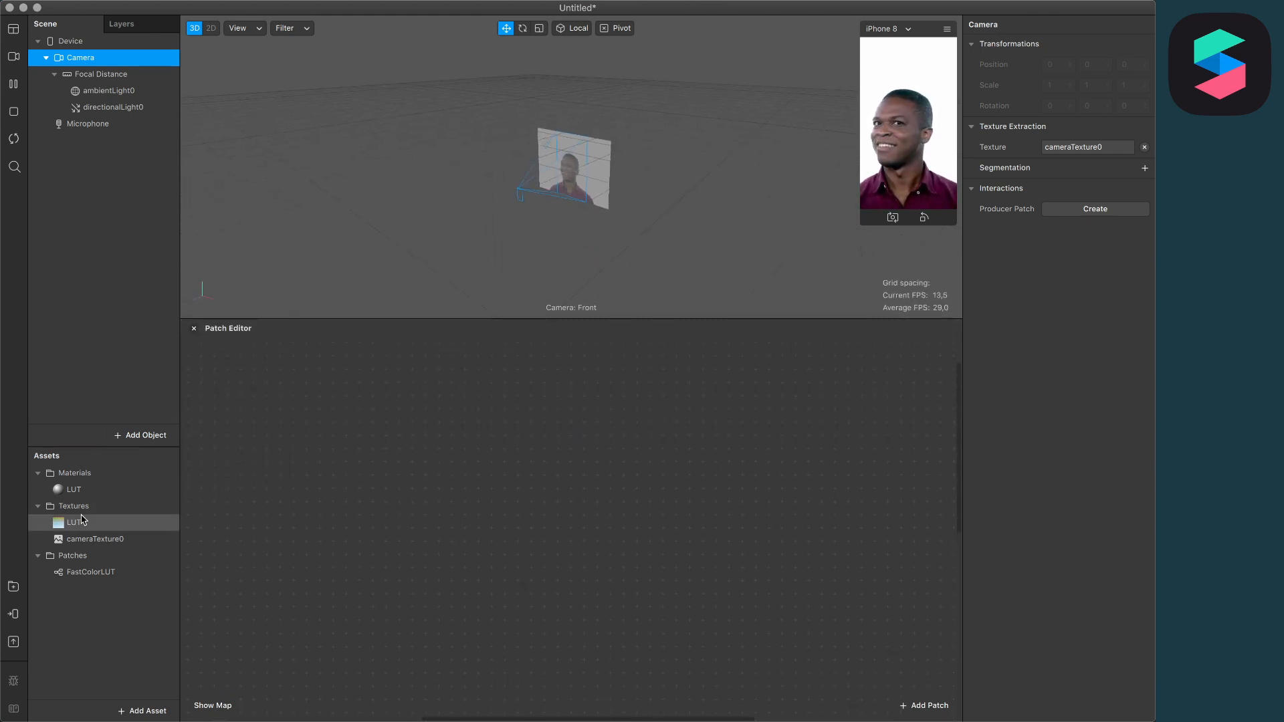
click(74, 523)
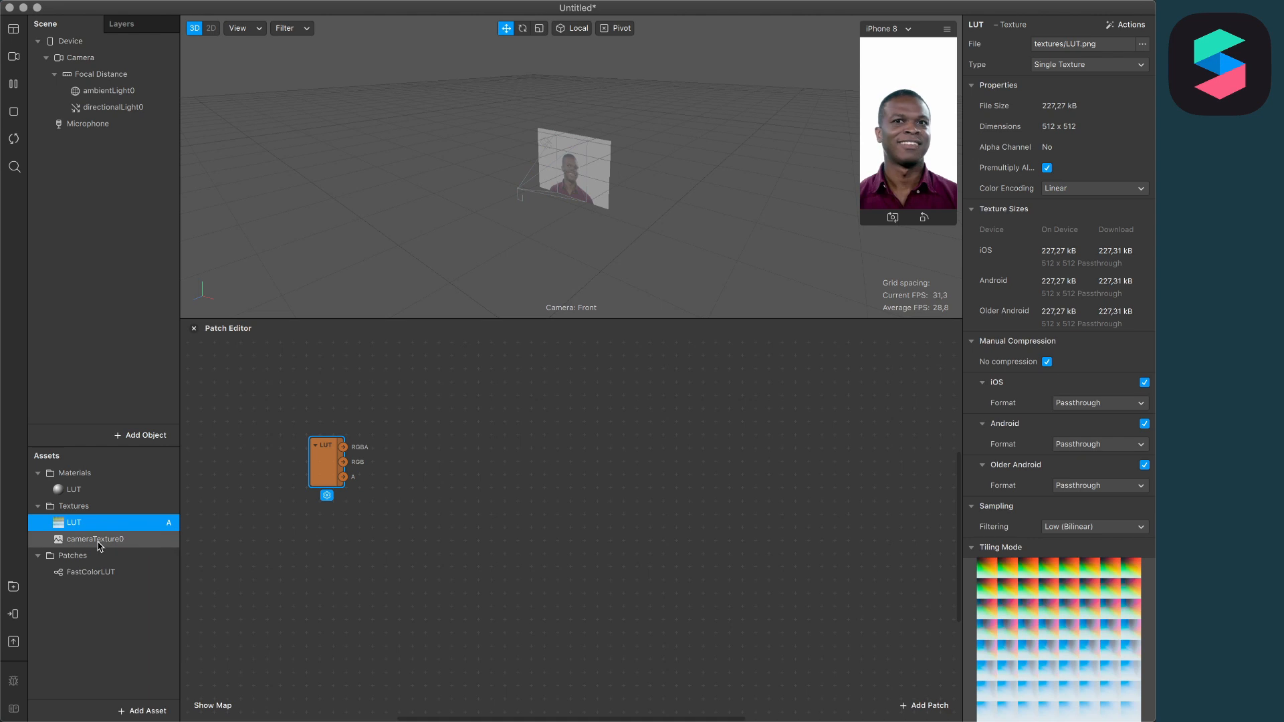
click(93, 539)
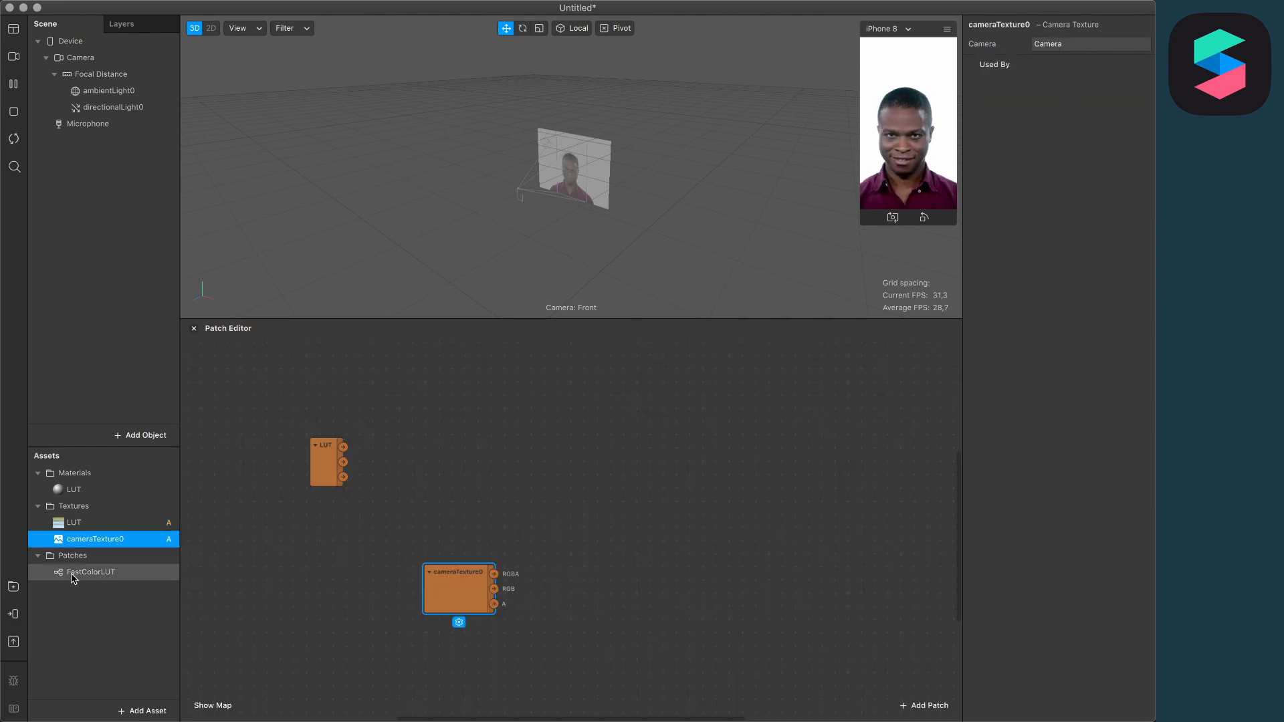
click(92, 572)
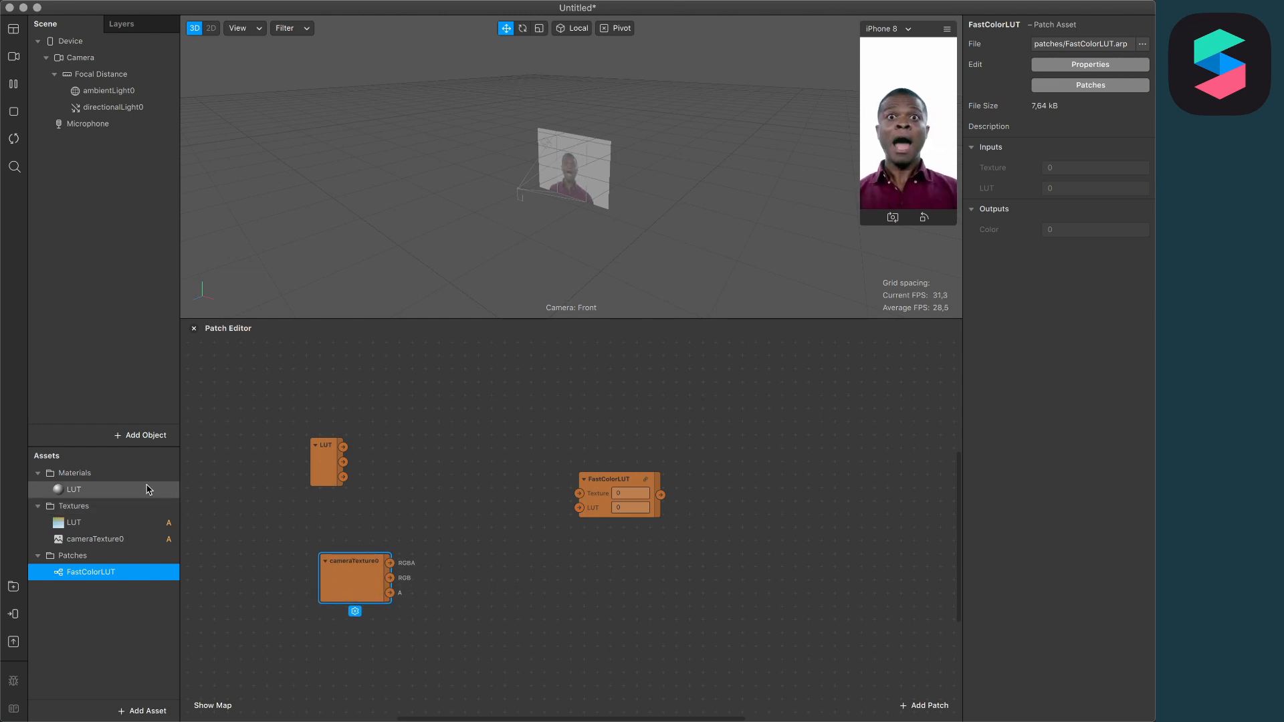
click(74, 490)
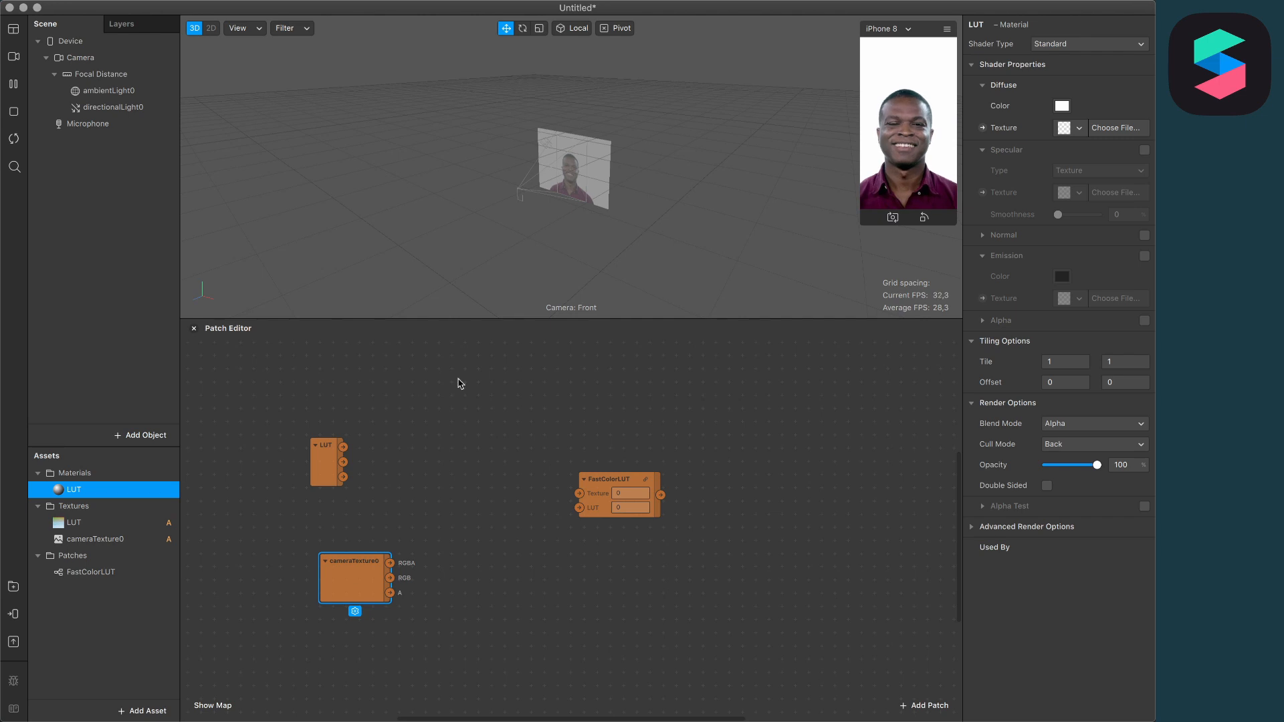
mouse_move(1112, 65)
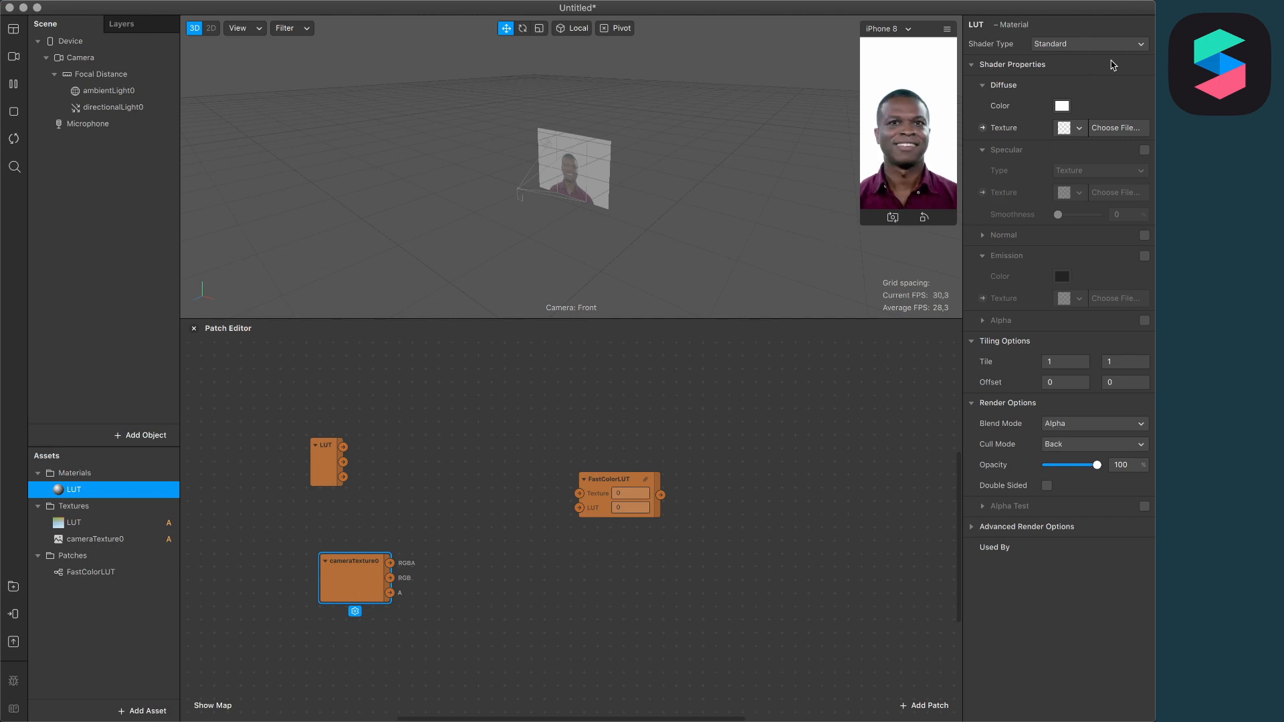
Set the LUT material's Shader Type to Flat
click(1090, 44)
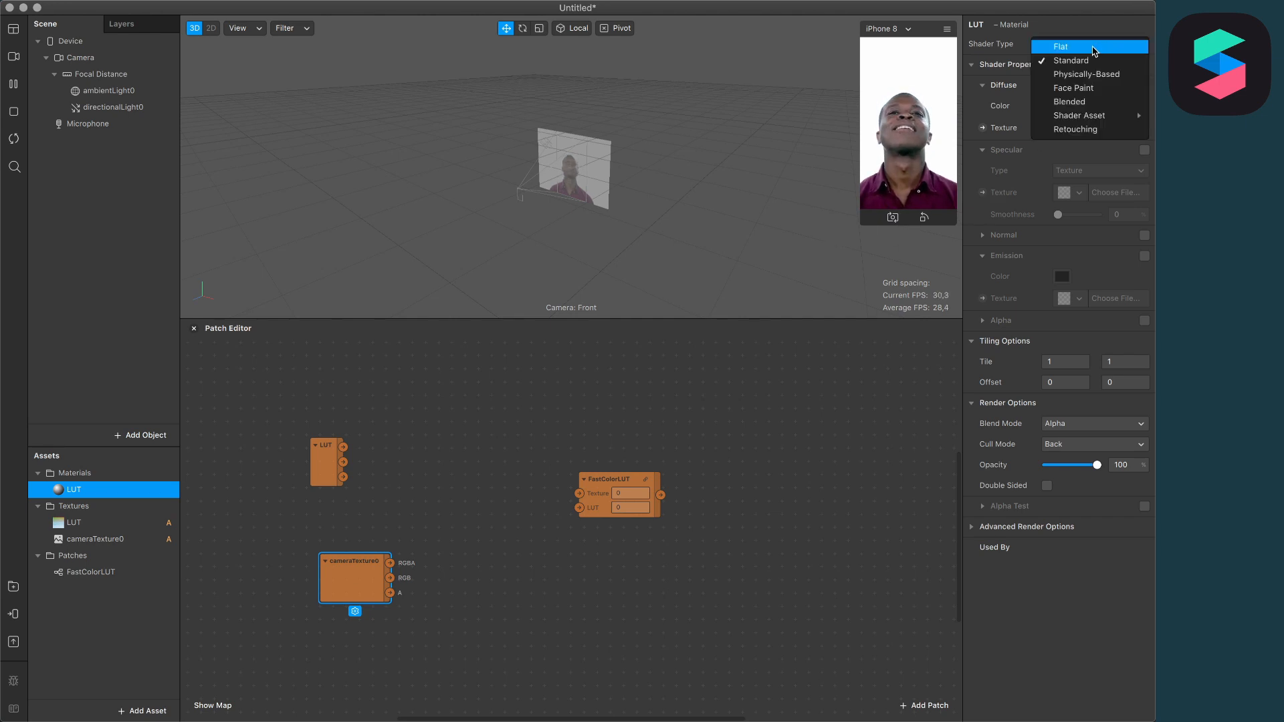
click(1060, 46)
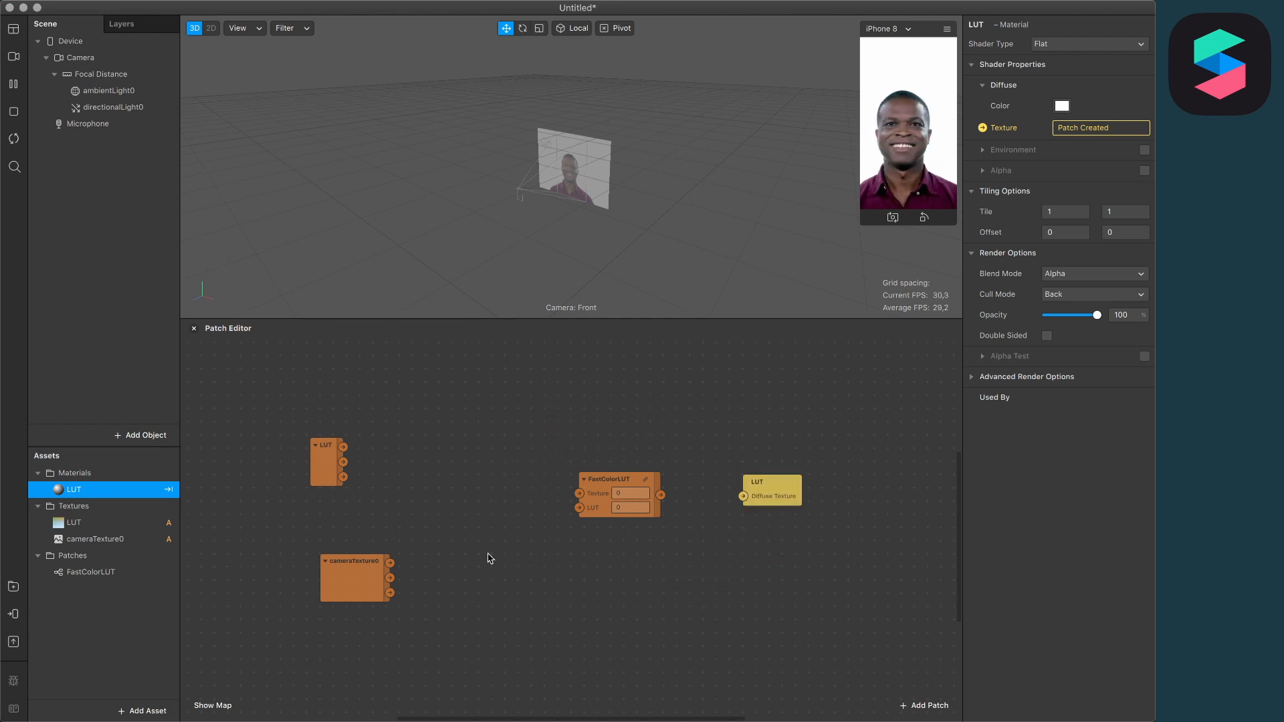
mouse_move(421, 563)
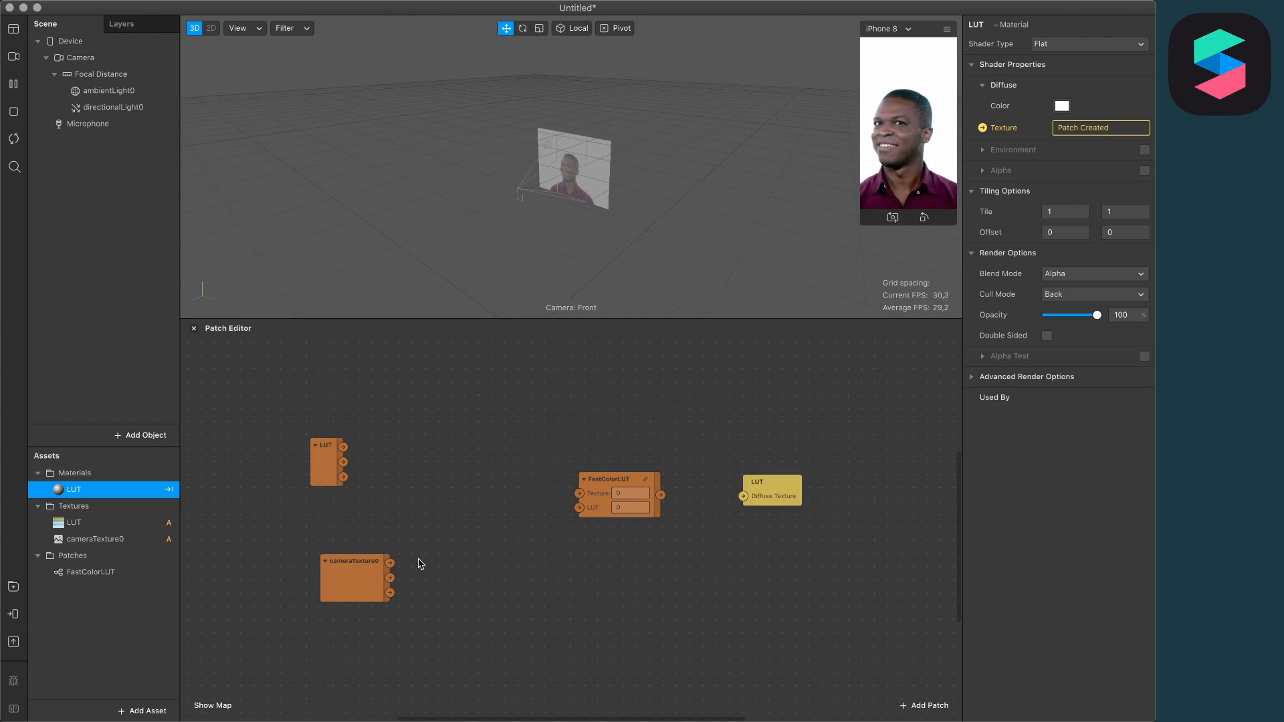
Connect cameraTexture0 and LUT to FastColorLUT, and its output to Diffuse Texture
drag(326, 458, 342, 541)
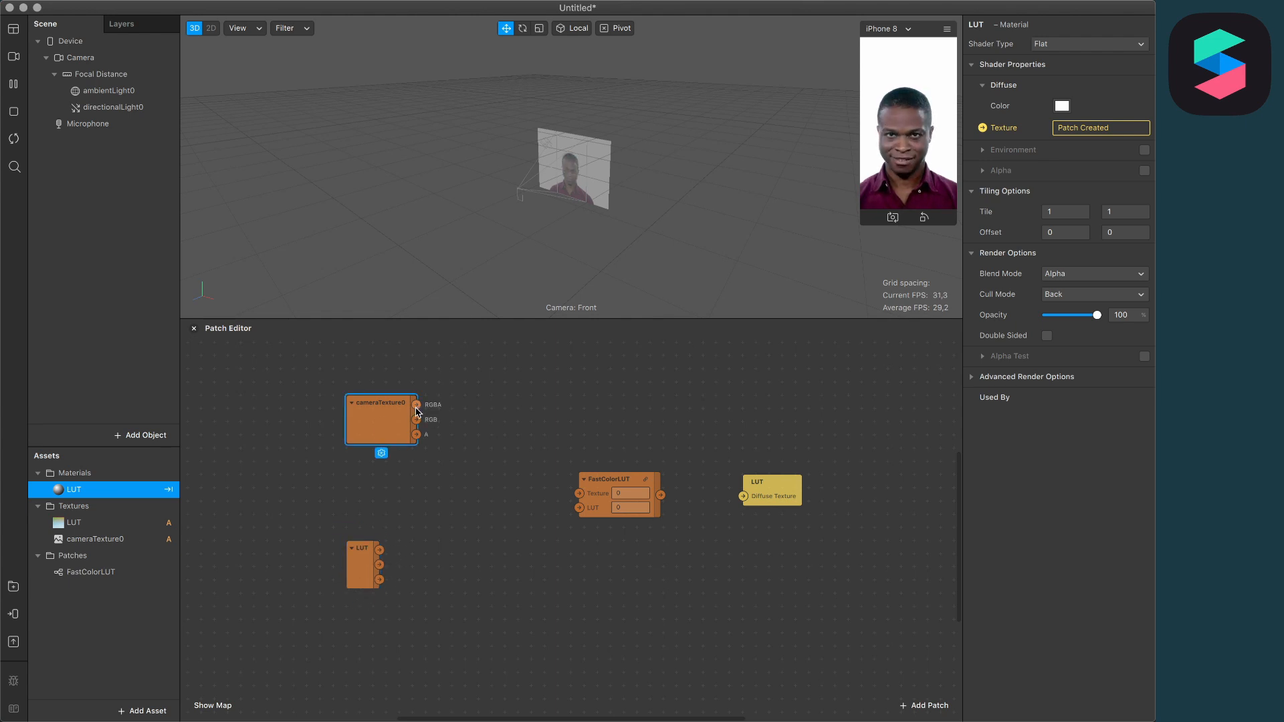
drag(416, 404, 508, 467)
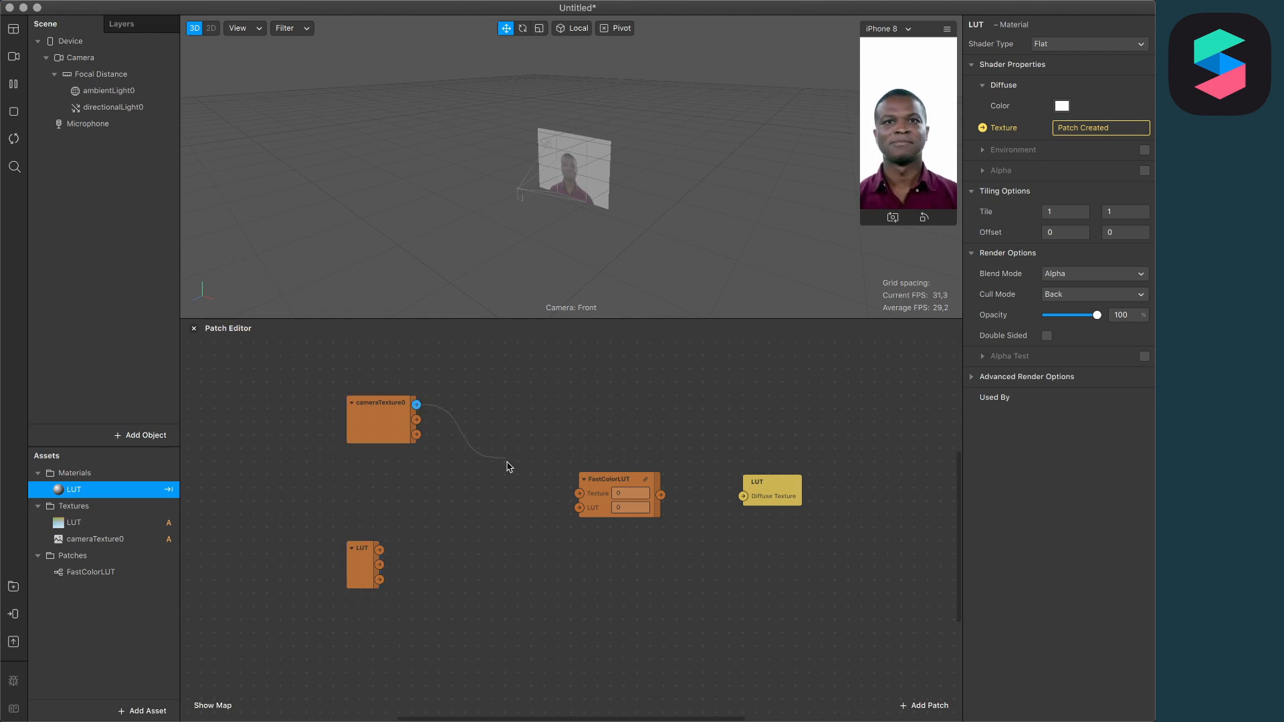
drag(417, 405, 580, 493)
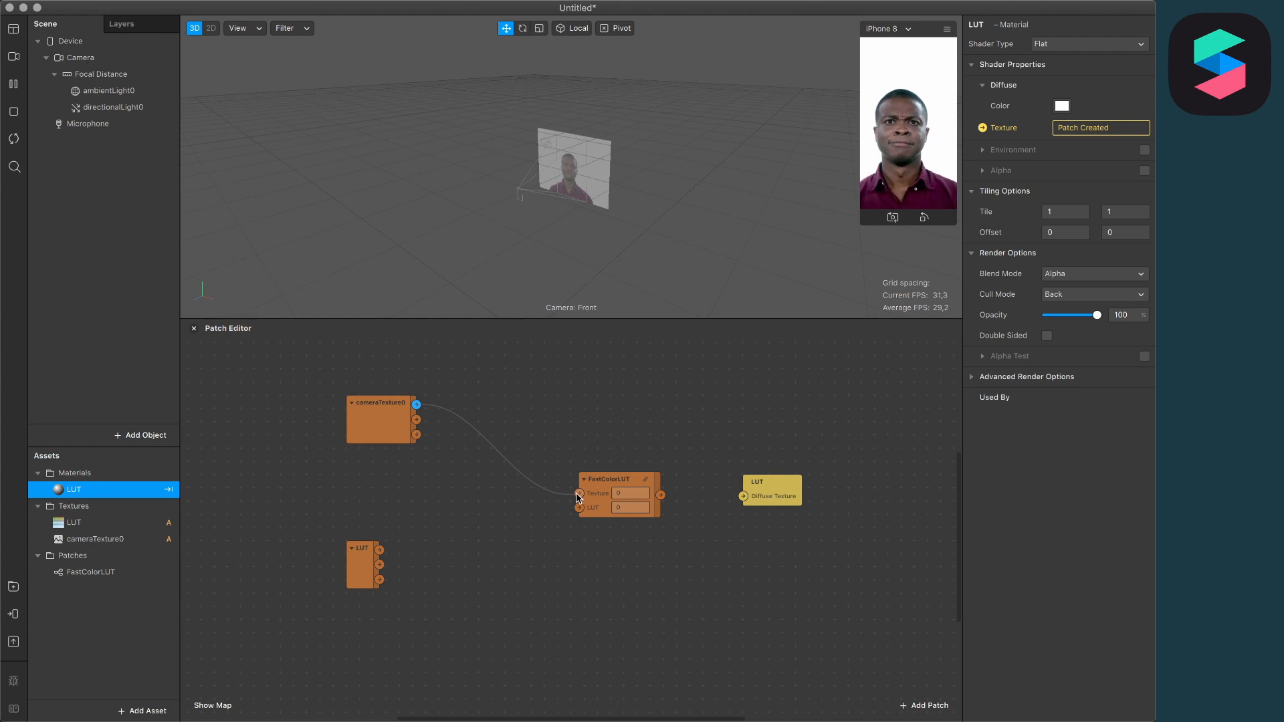
click(364, 567)
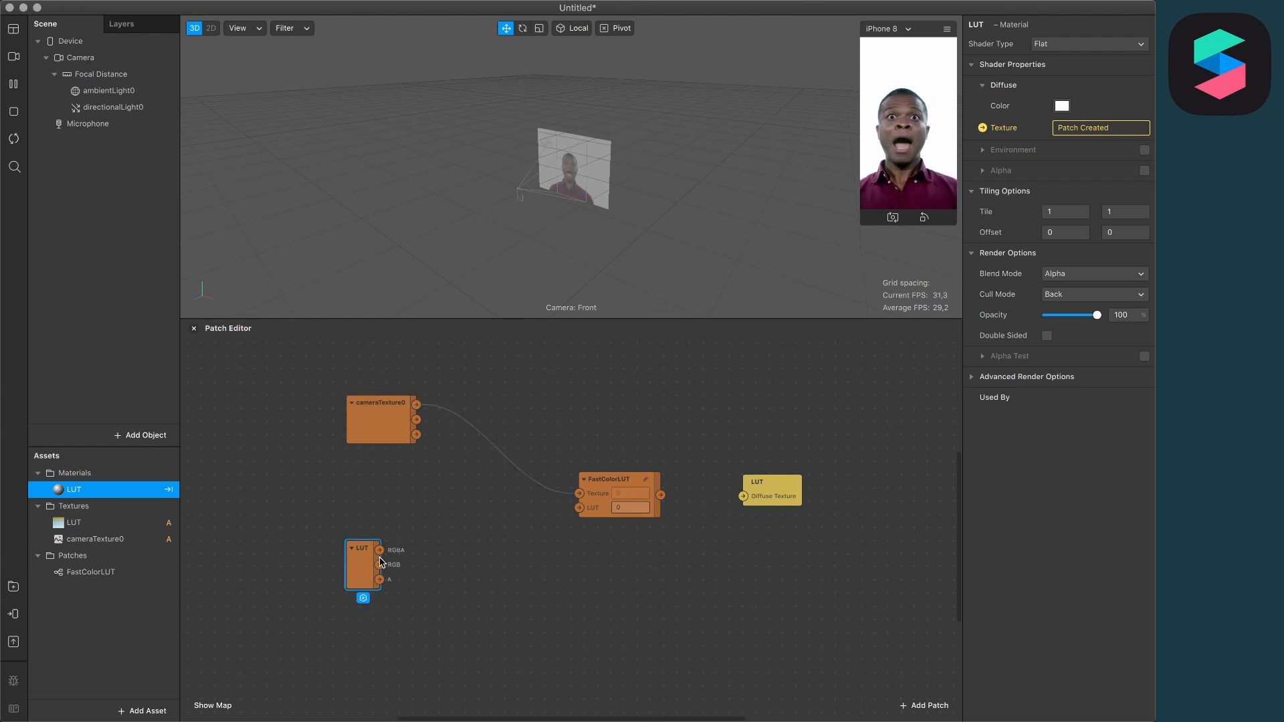
drag(380, 550, 580, 508)
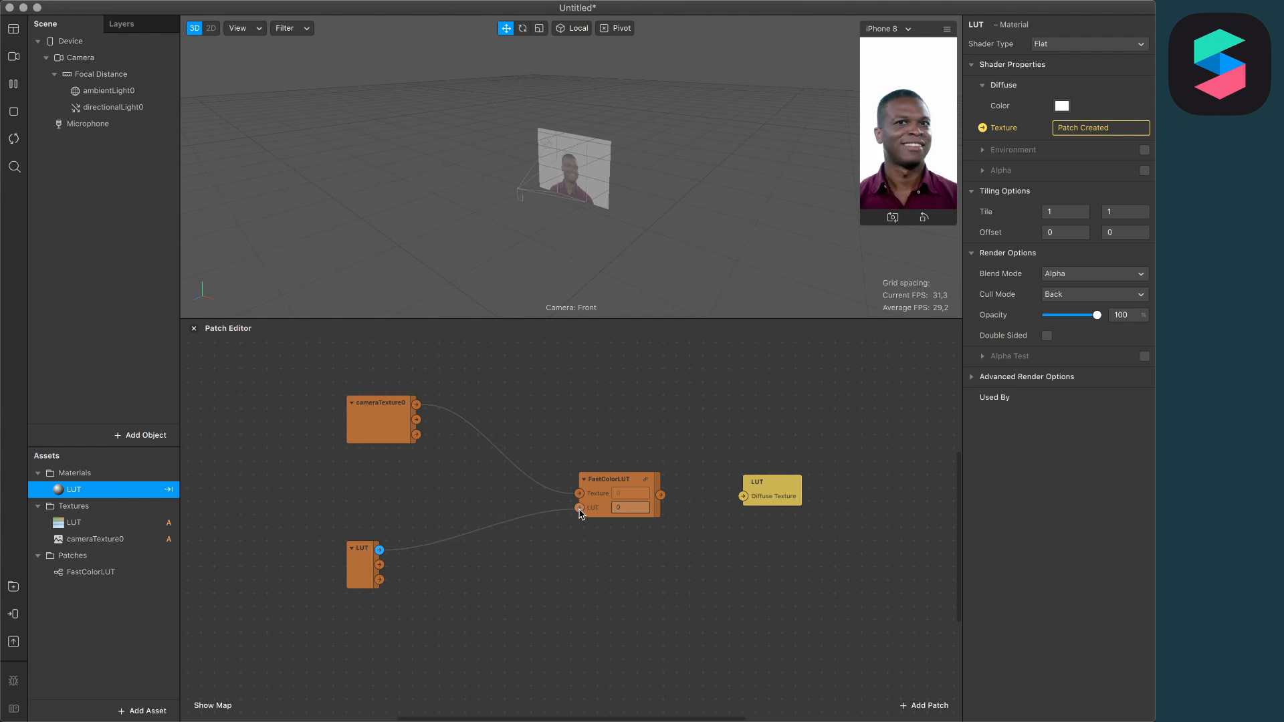
click(614, 481)
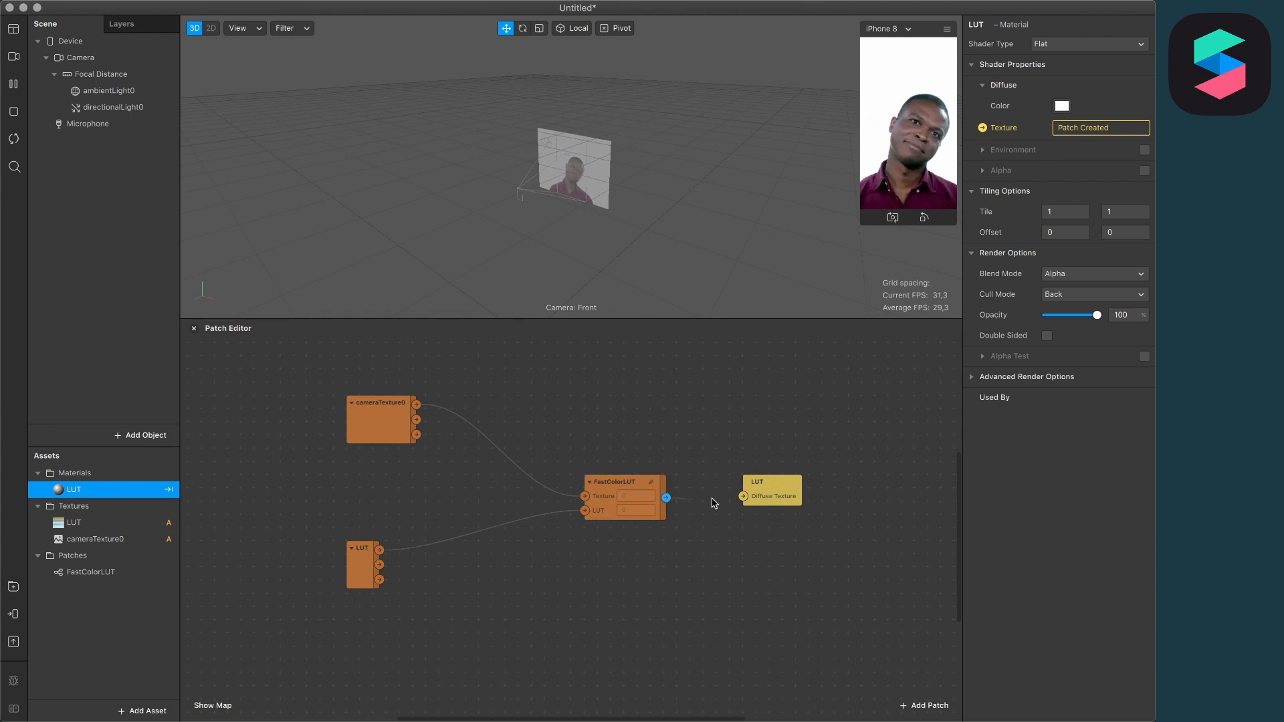
drag(668, 498, 741, 496)
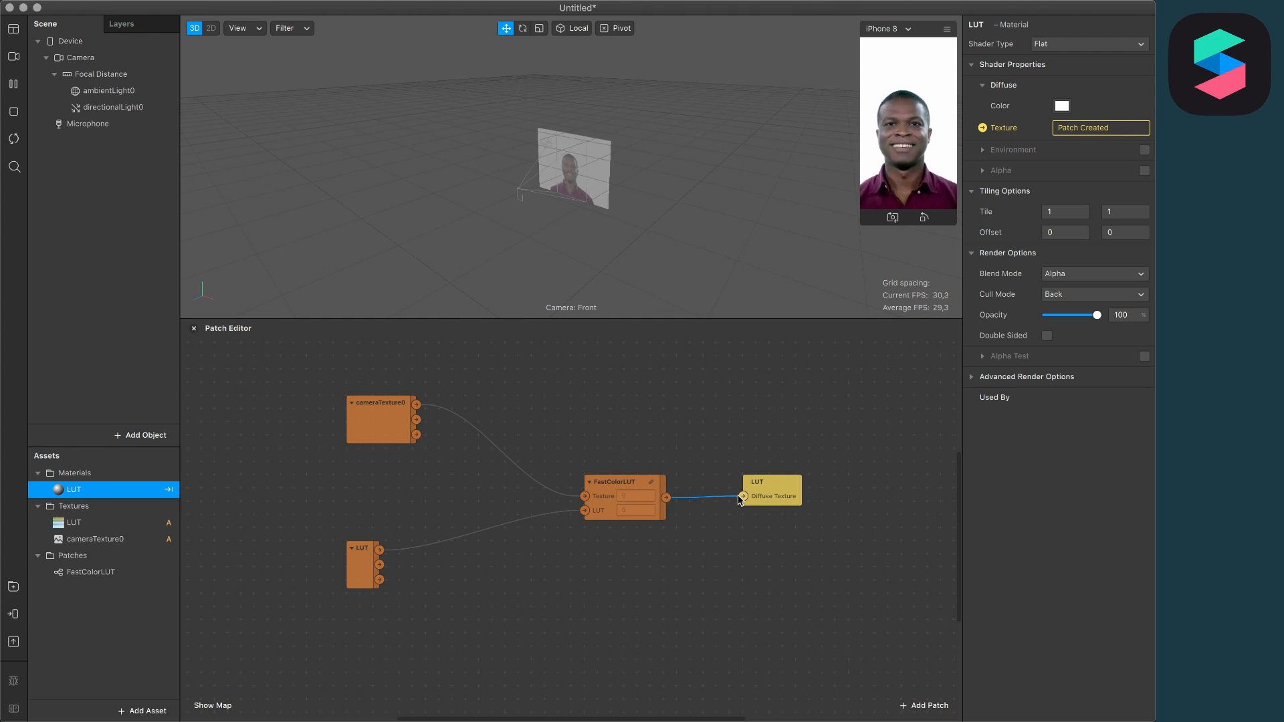
click(140, 435)
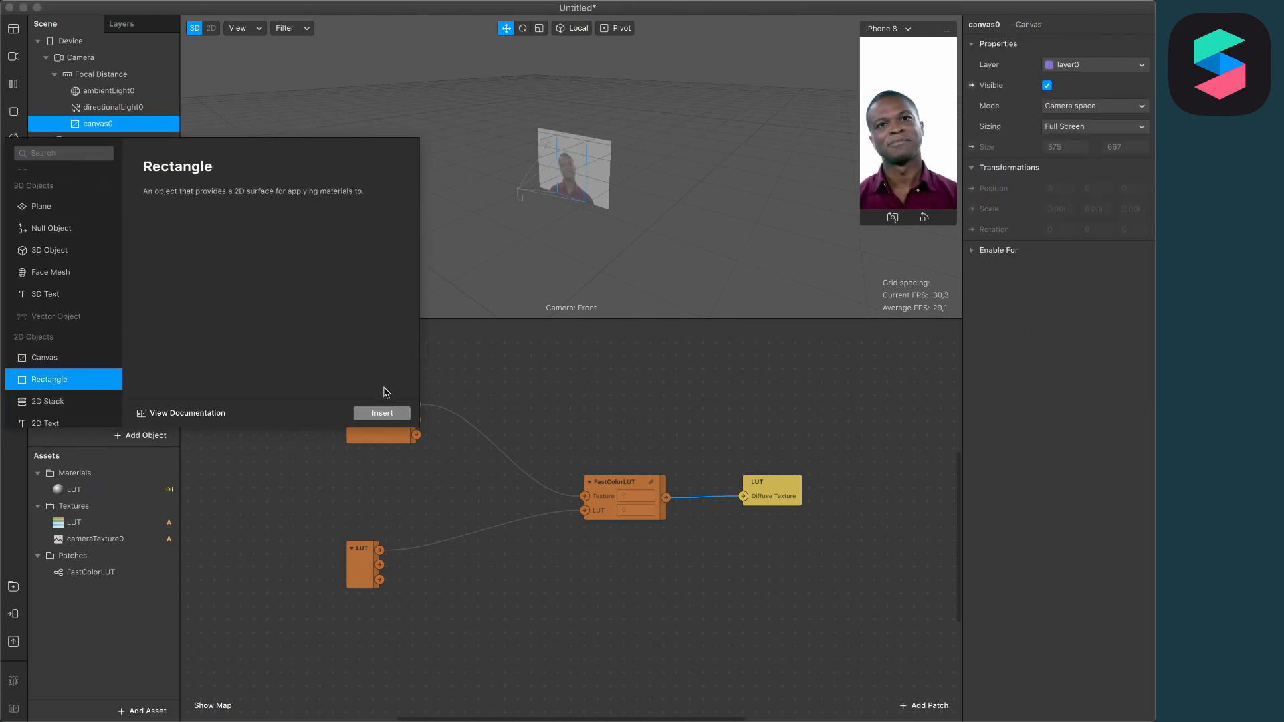
Insert rectangle0 into the canvas with width and height at 100 Relative
click(382, 413)
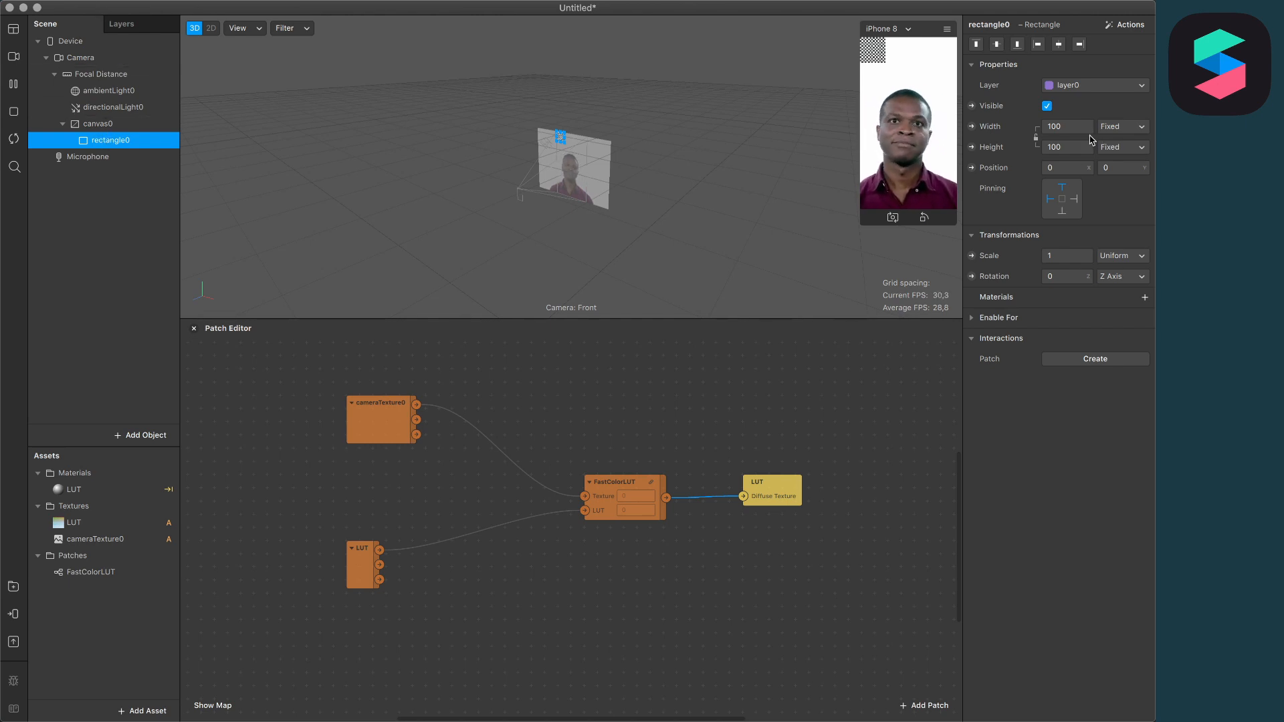
click(1124, 127)
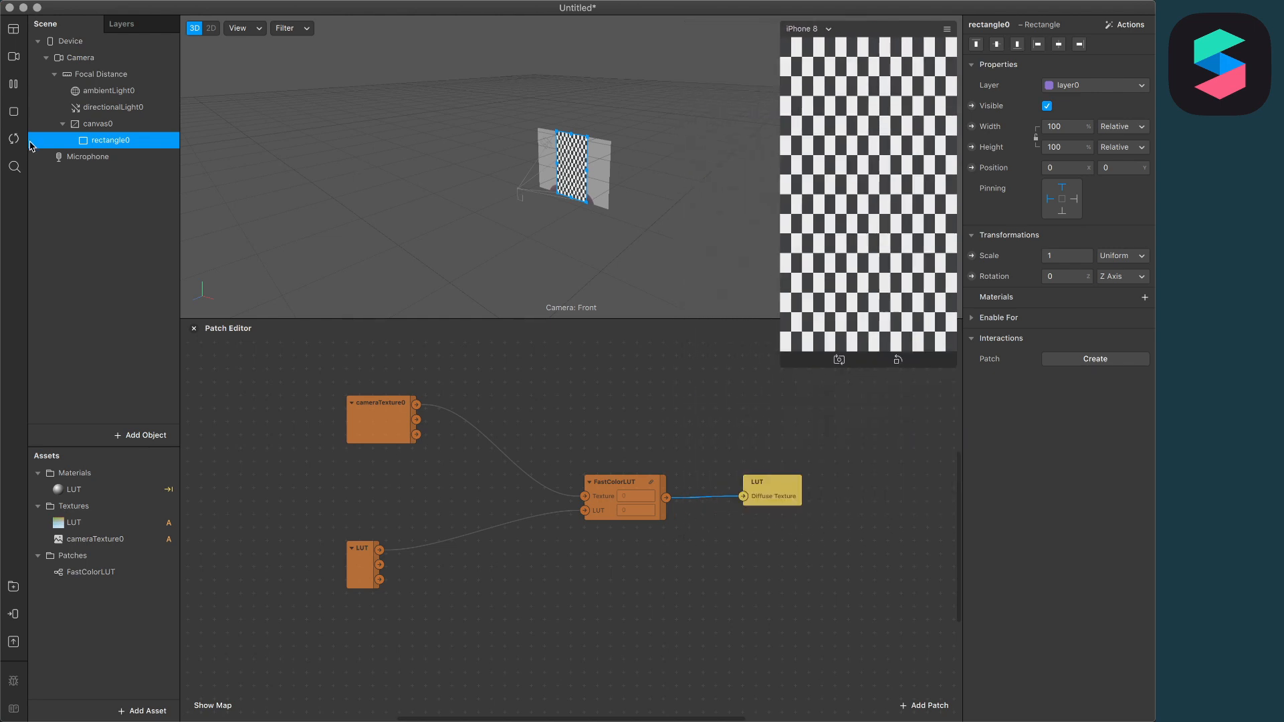
mouse_move(57, 173)
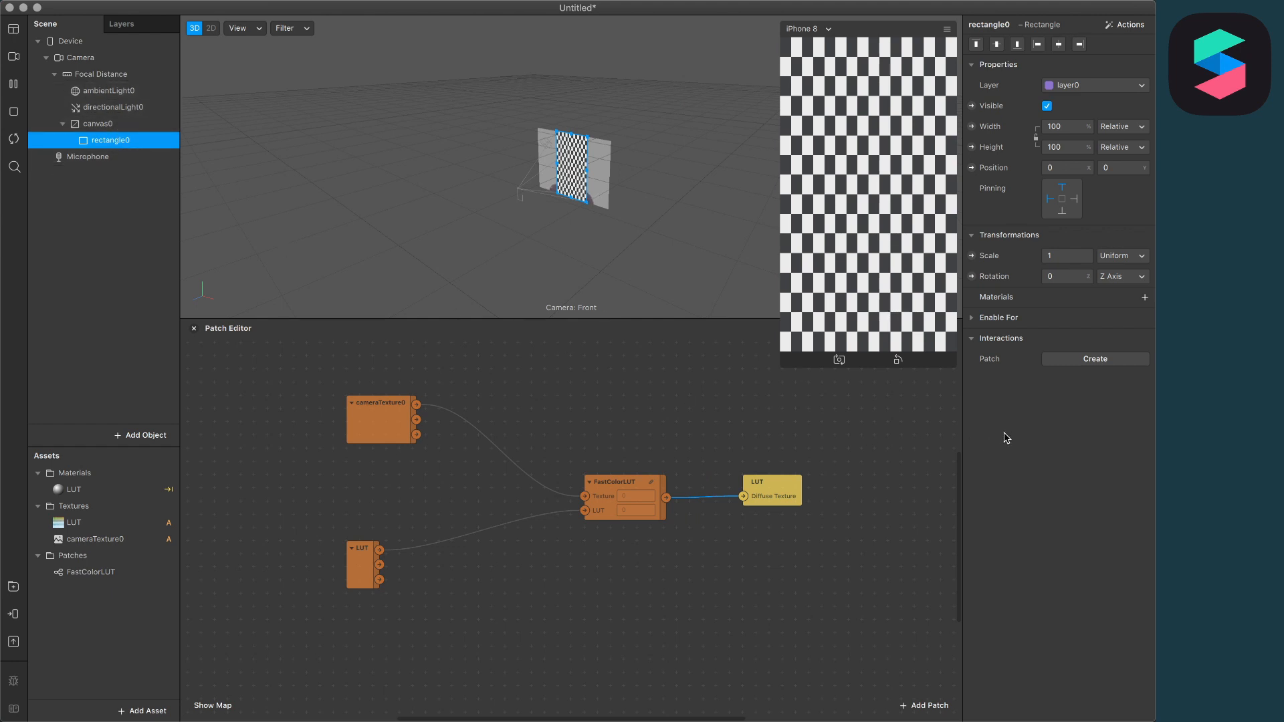
mouse_move(1033, 310)
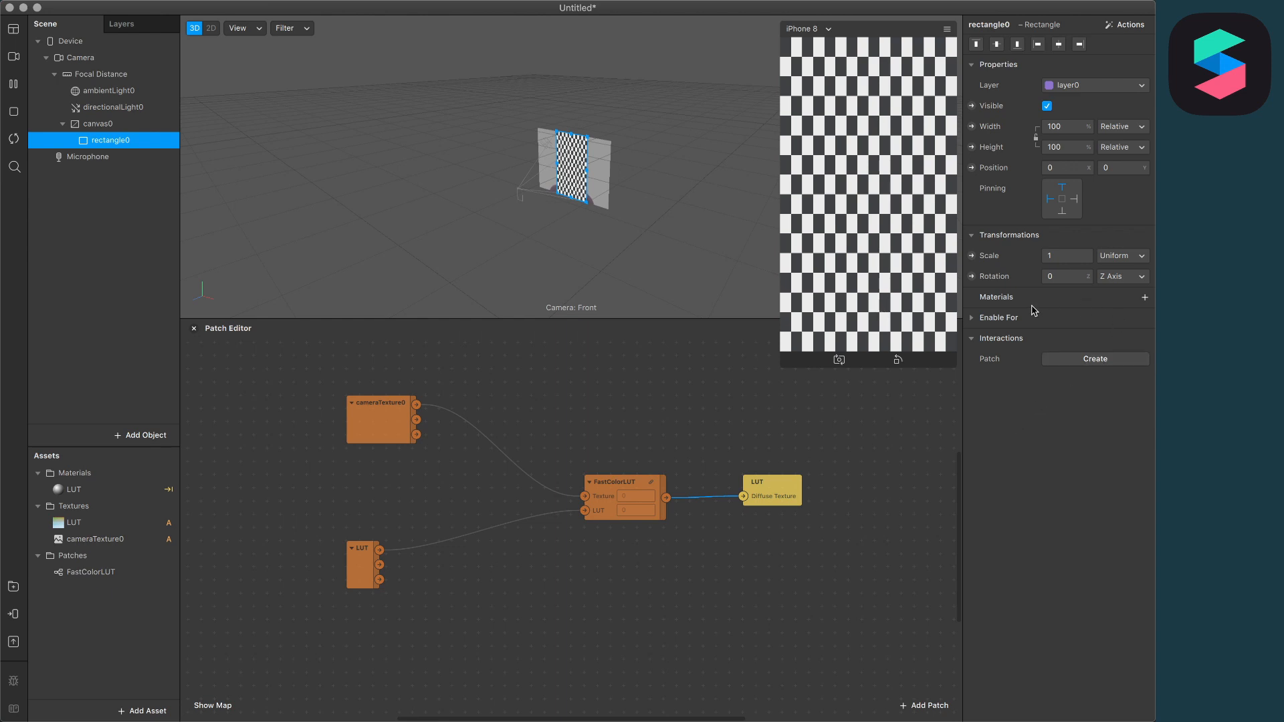
Assign the LUT material to rectangle0 from its Materials list
click(1145, 297)
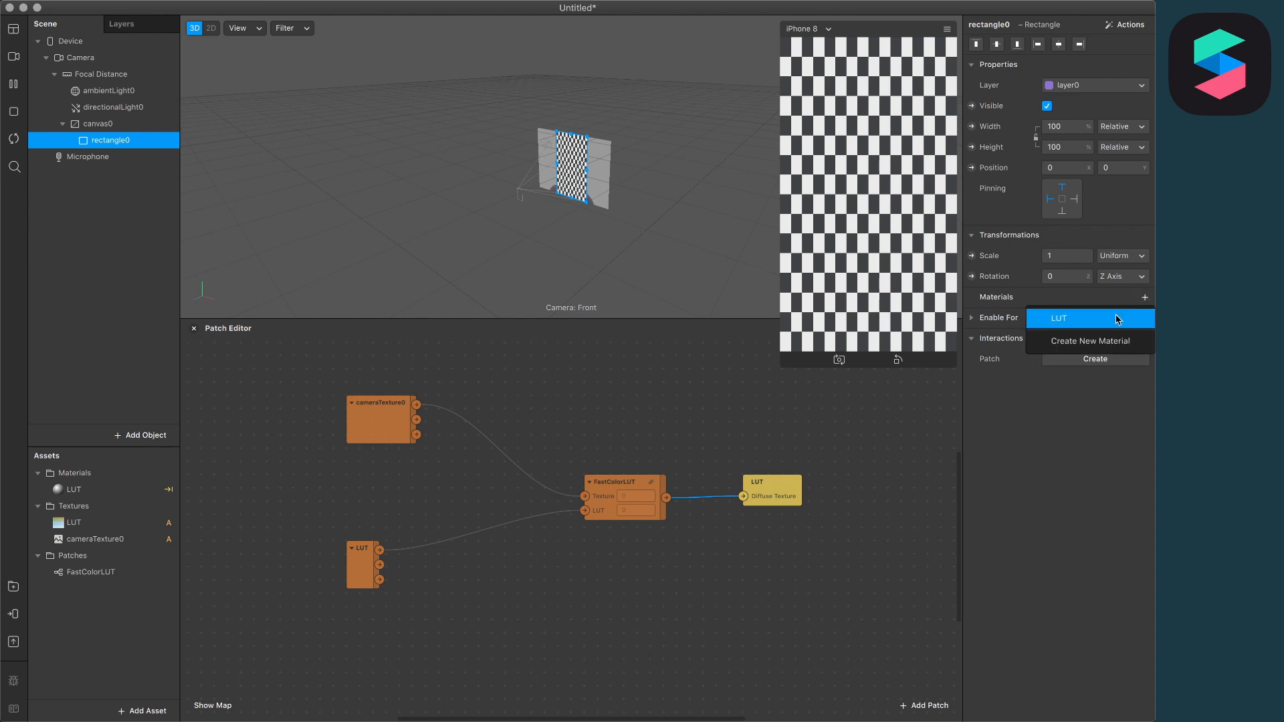
click(1086, 319)
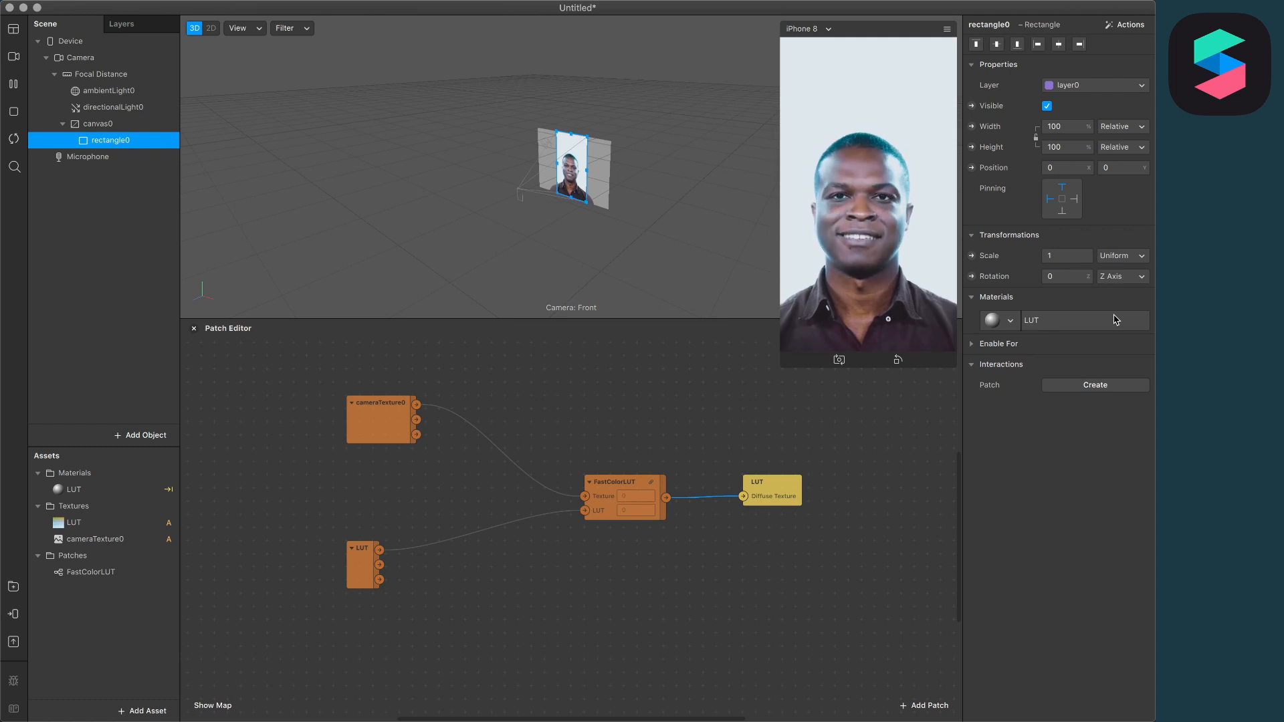